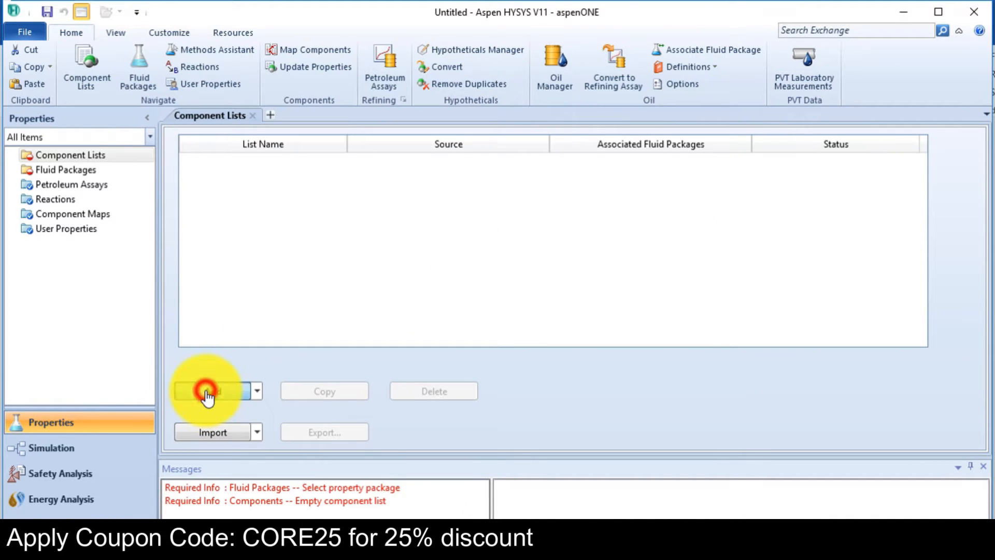
Step: Create a new component list and add Methane from the databank
click(213, 391)
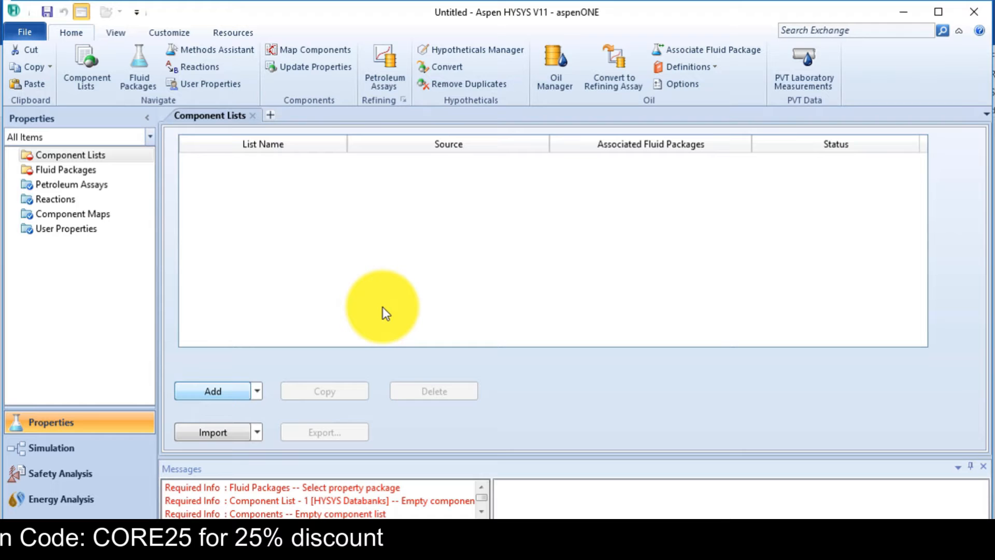
click(212, 390)
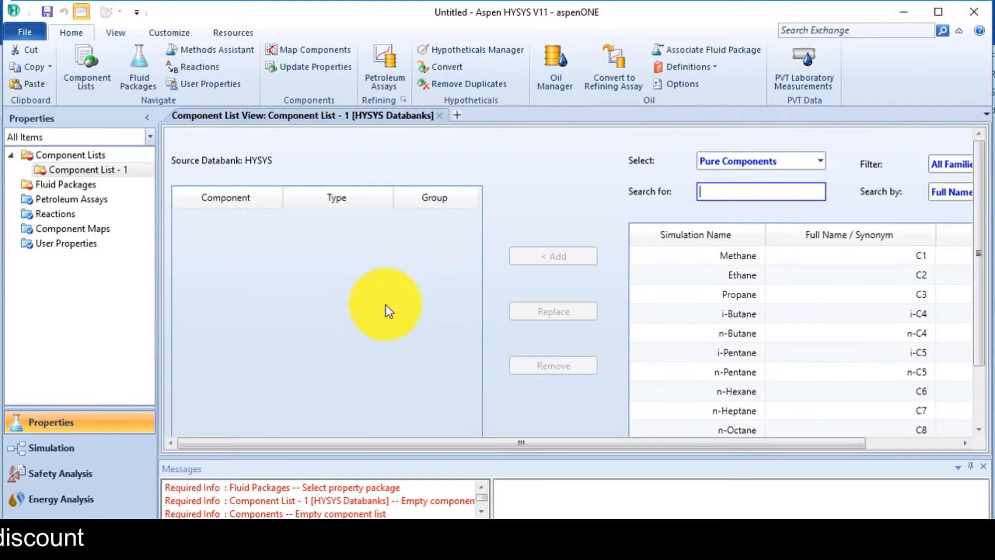
click(738, 255)
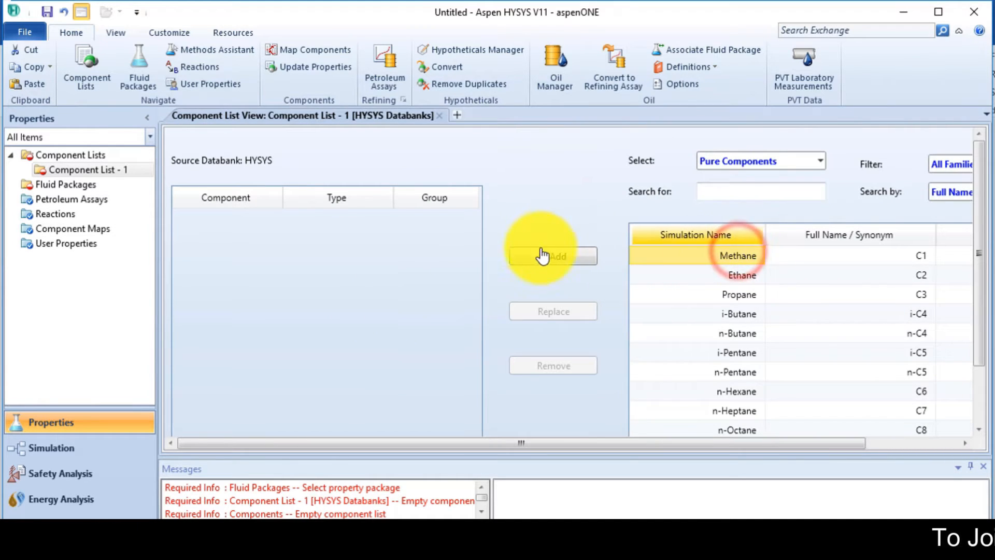
click(760, 191)
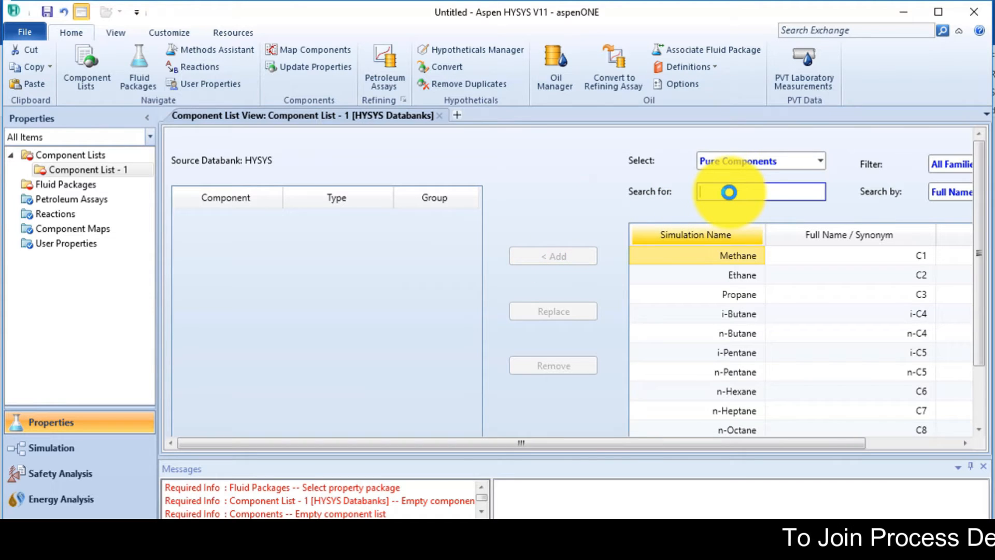
Step: Search for and add O2, CO, CO2 and H2 to the list
click(551, 255)
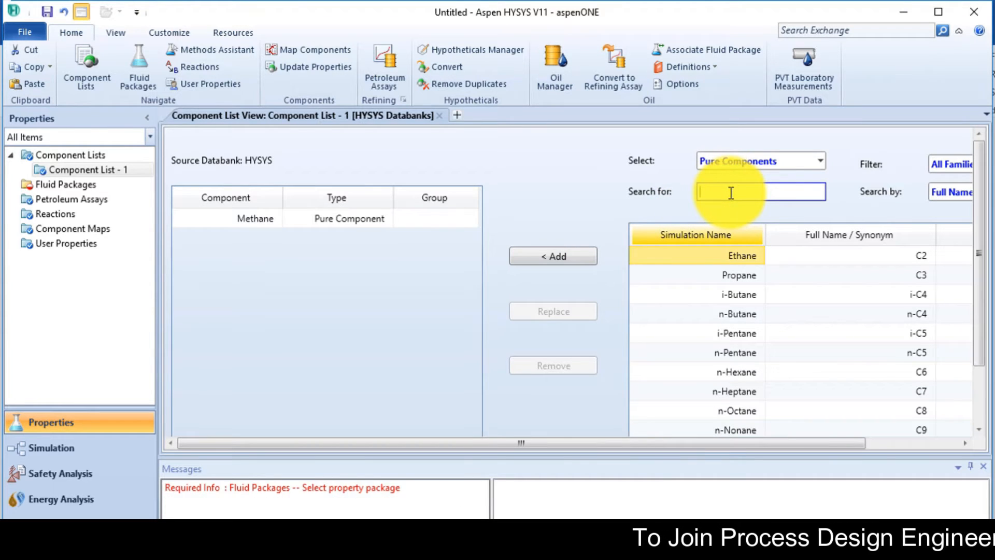
text(o2)
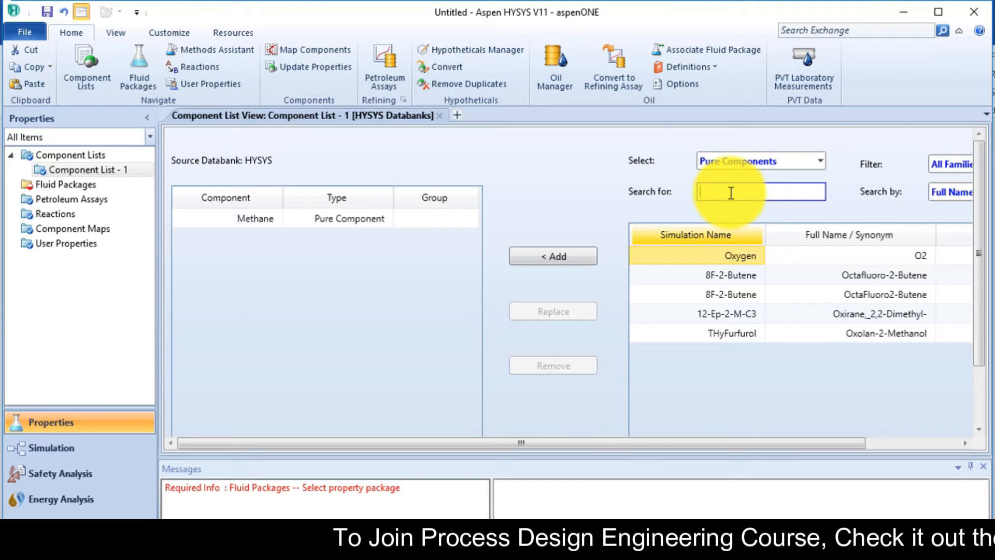
text(co)
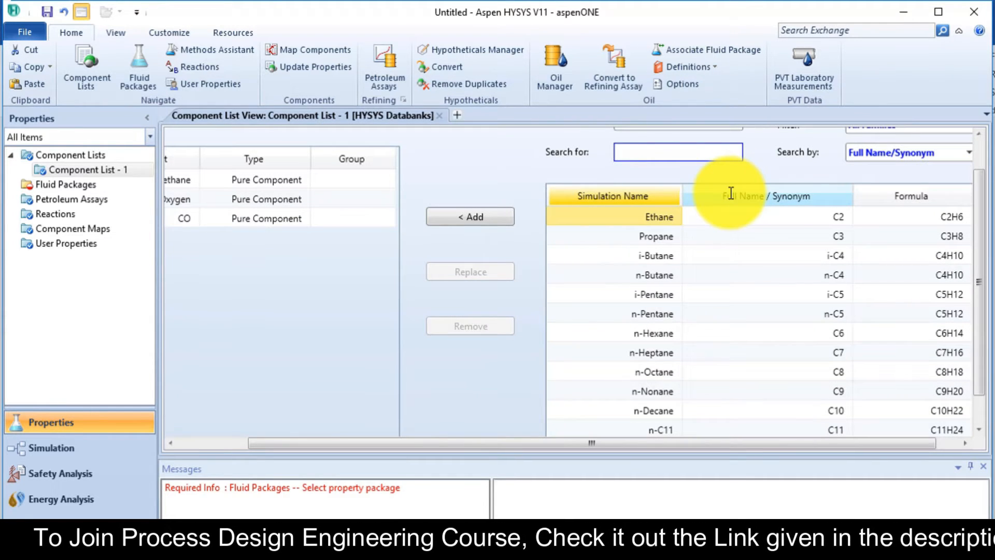
text(co2)
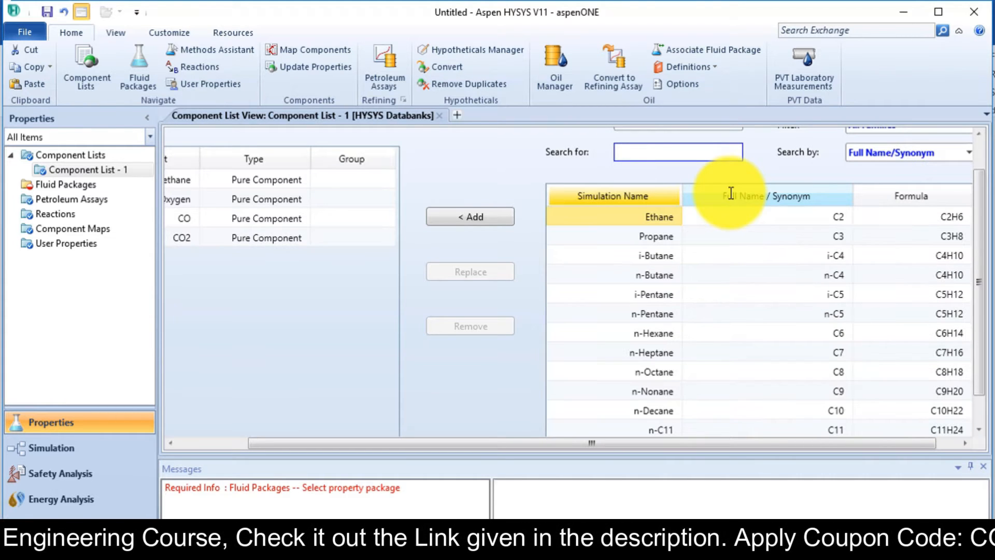
text(h2)
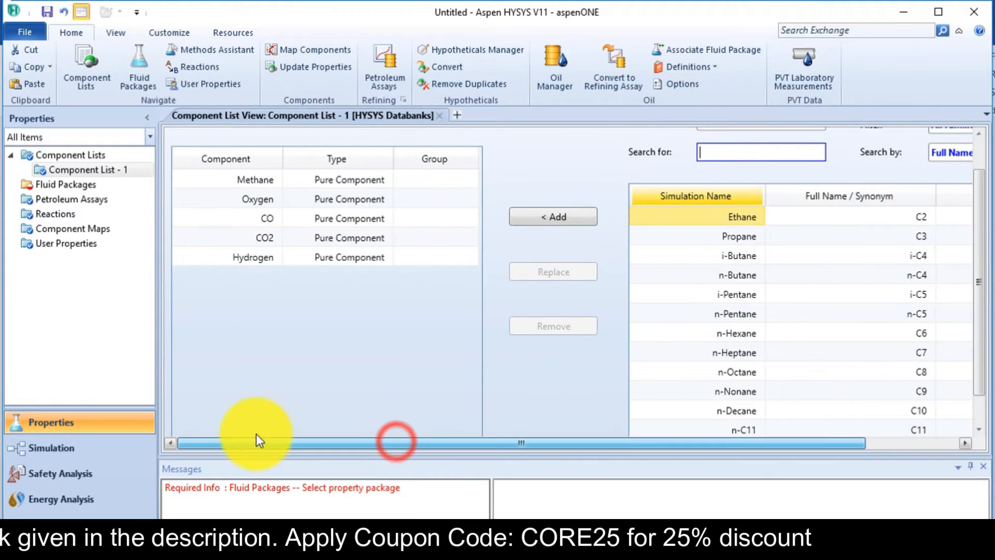
Step: Add fluid package Basis-1 using the Peng-Robinson property package
click(65, 184)
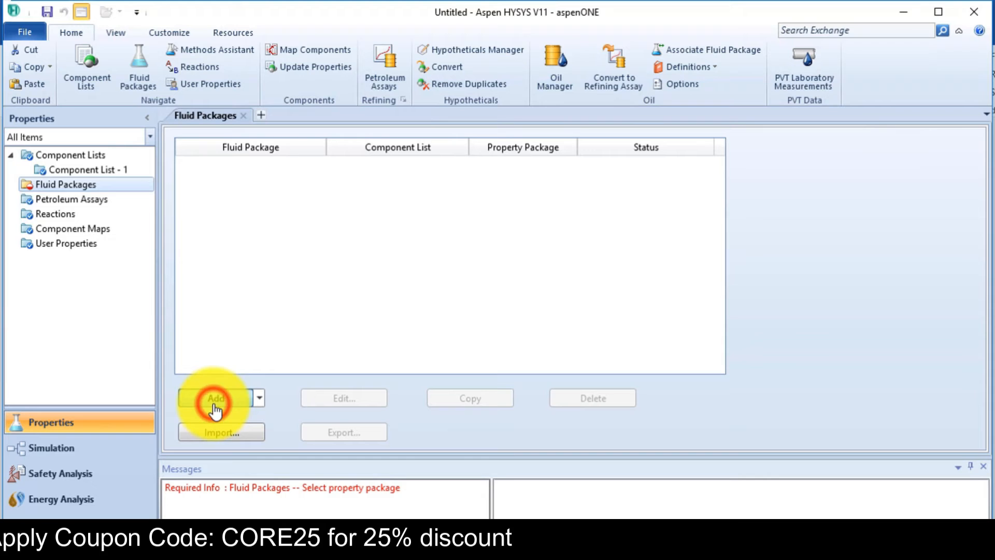
click(215, 398)
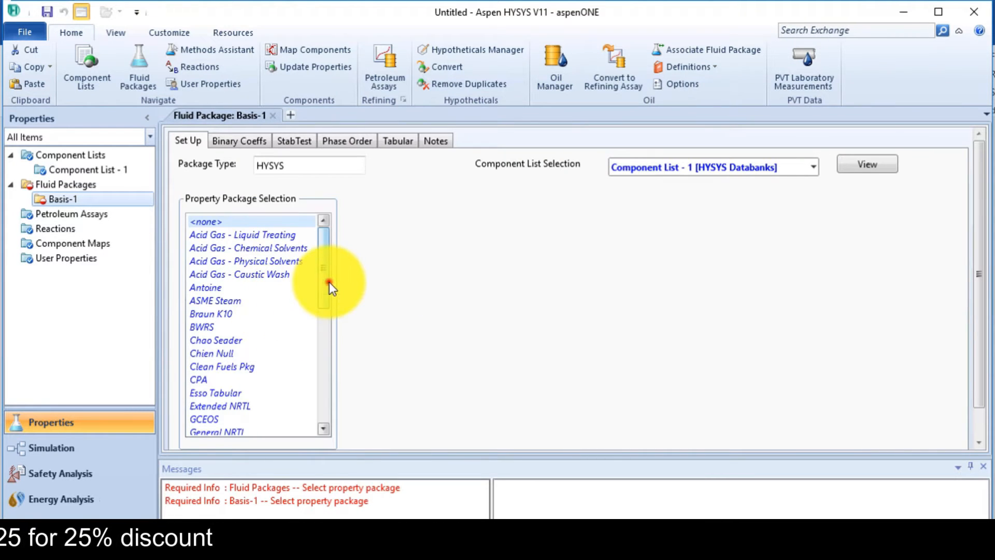
scroll(down, 3)
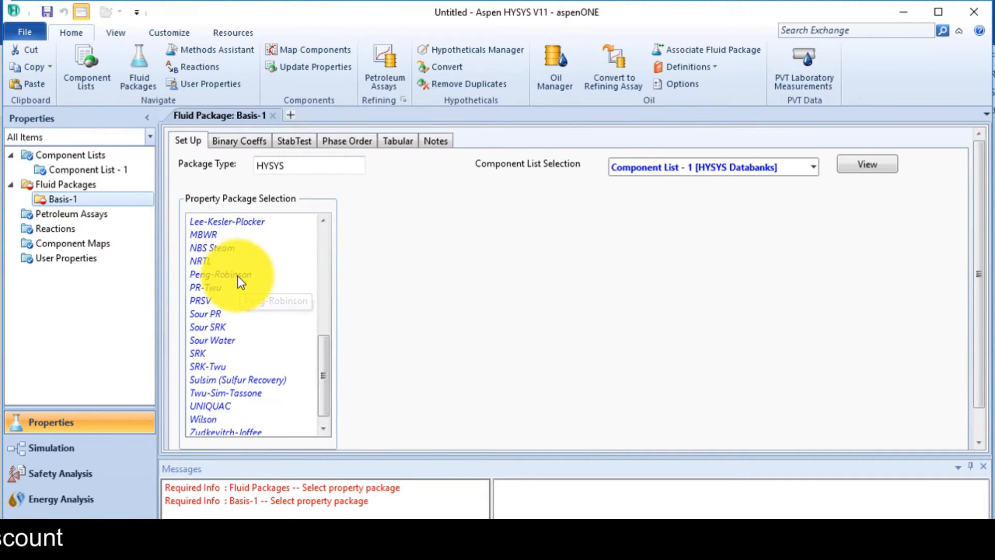
click(220, 274)
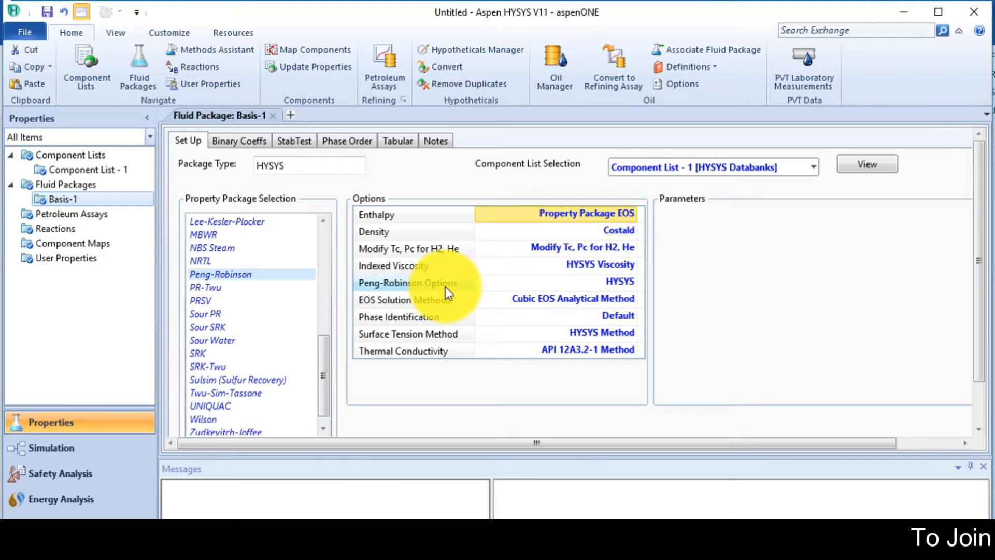
Step: Add reaction set Set-1 holding two Conversion reactions, Rxn-1 and Rxn-2
click(54, 228)
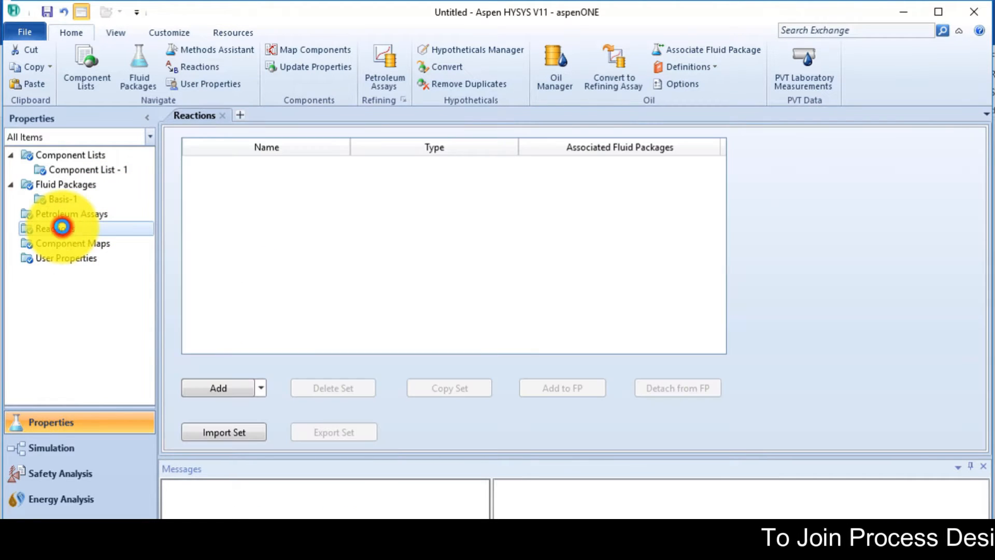
mouse_move(226, 395)
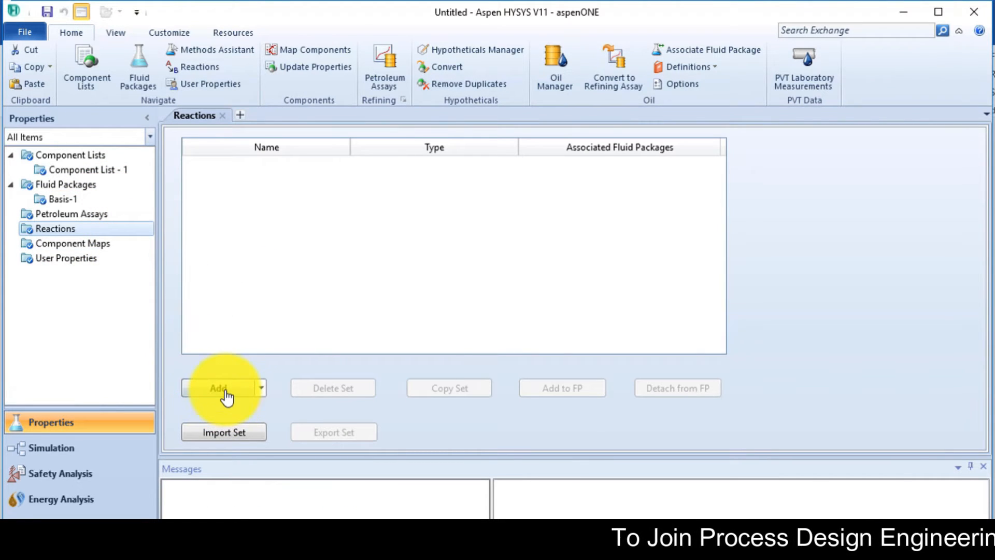
click(218, 388)
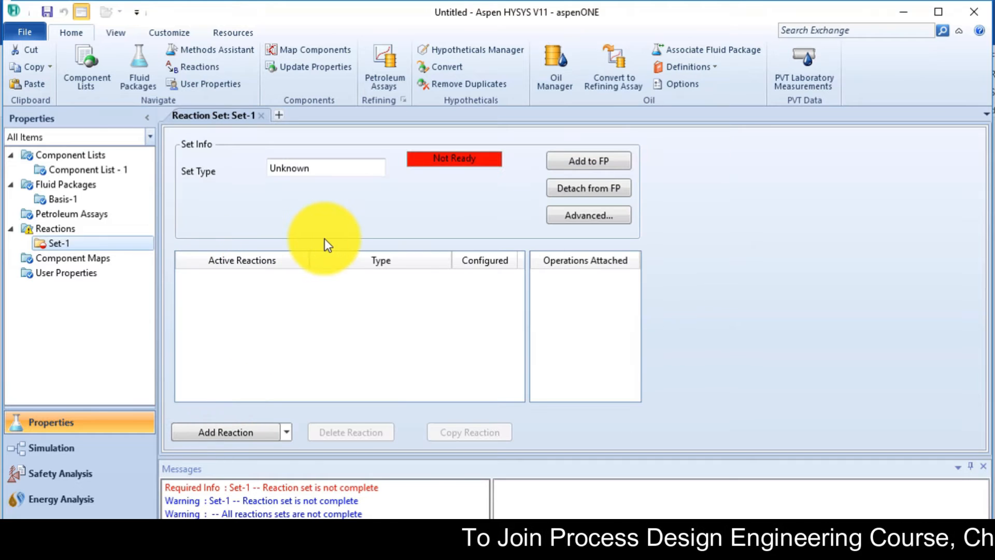
click(225, 432)
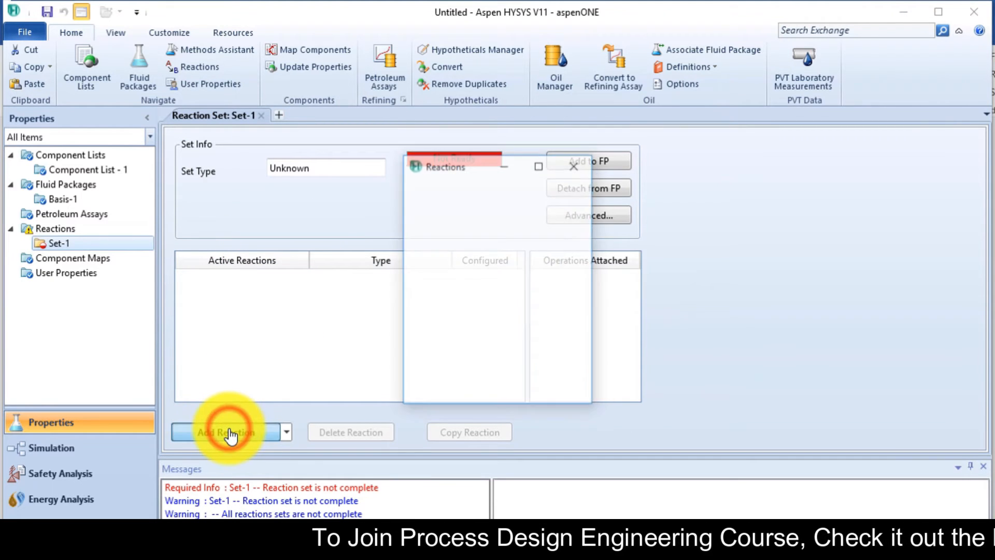
click(225, 432)
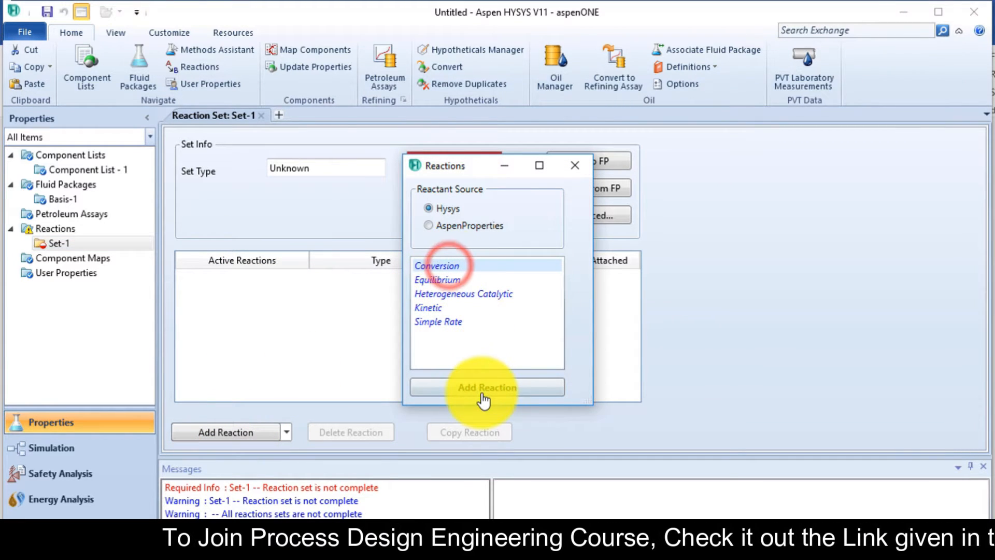
click(486, 387)
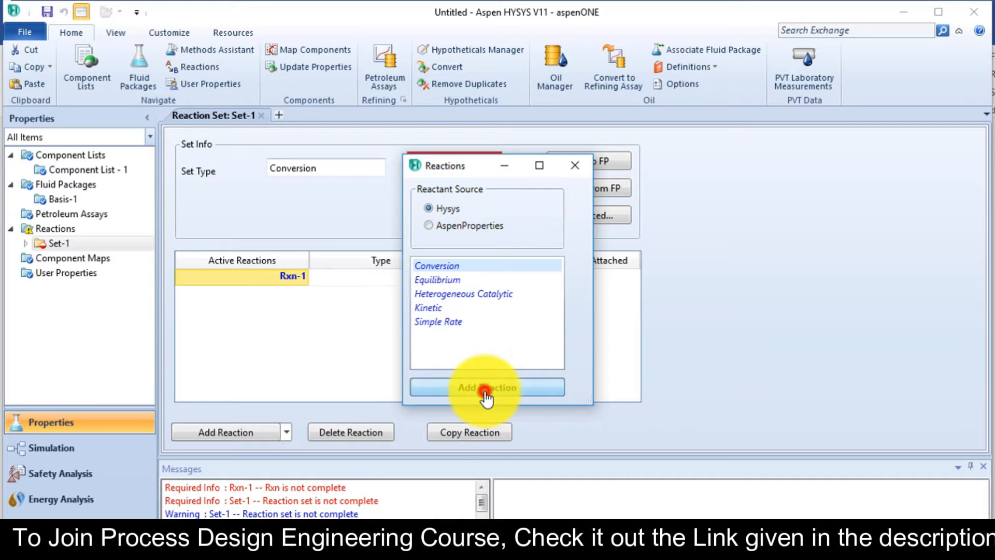
click(486, 387)
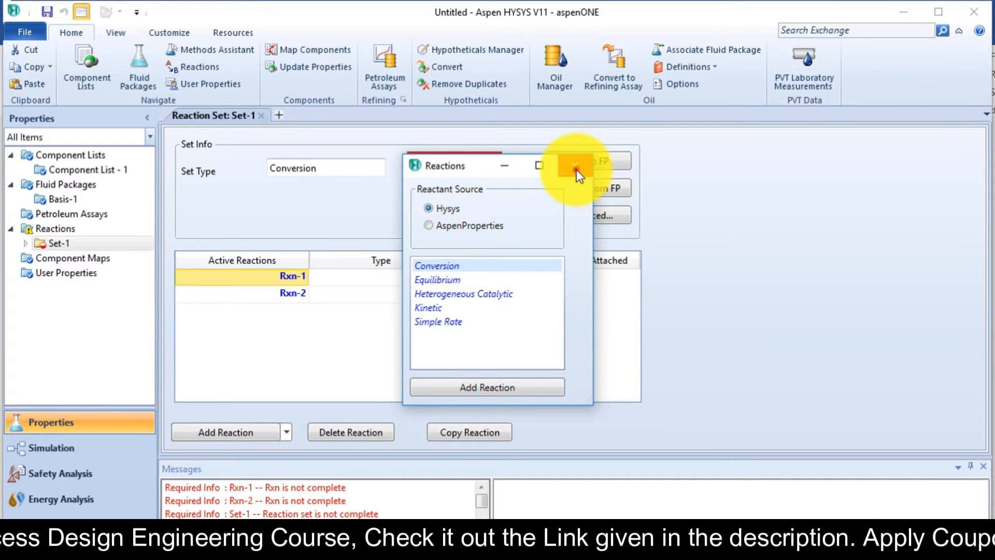
click(574, 165)
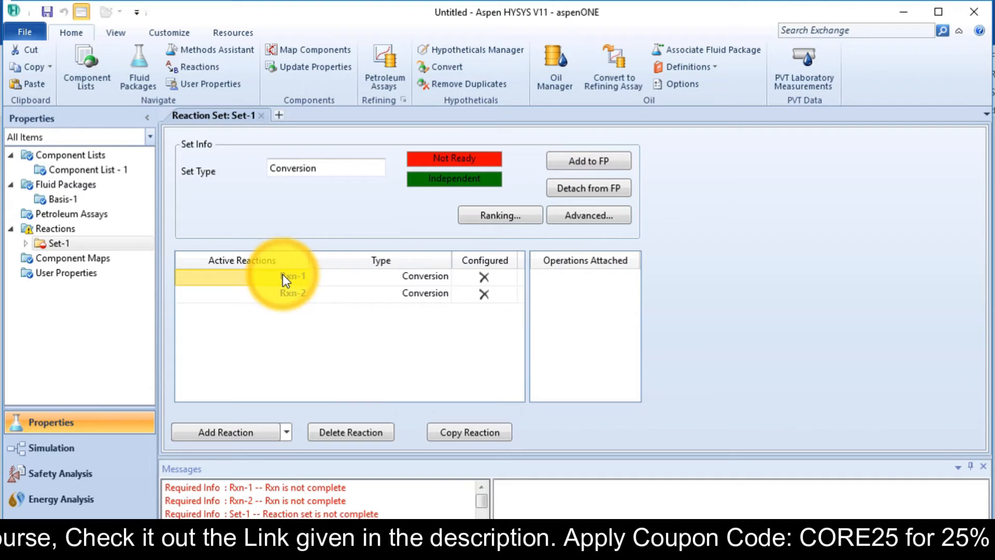
Step: Add Methane, Oxygen and CO as components of Rxn-1
double_click(292, 275)
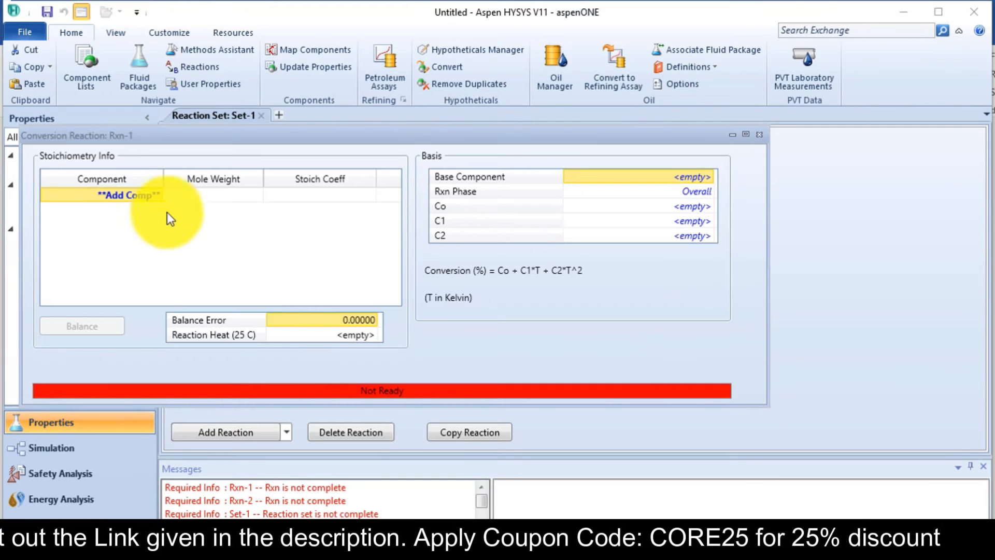
click(125, 194)
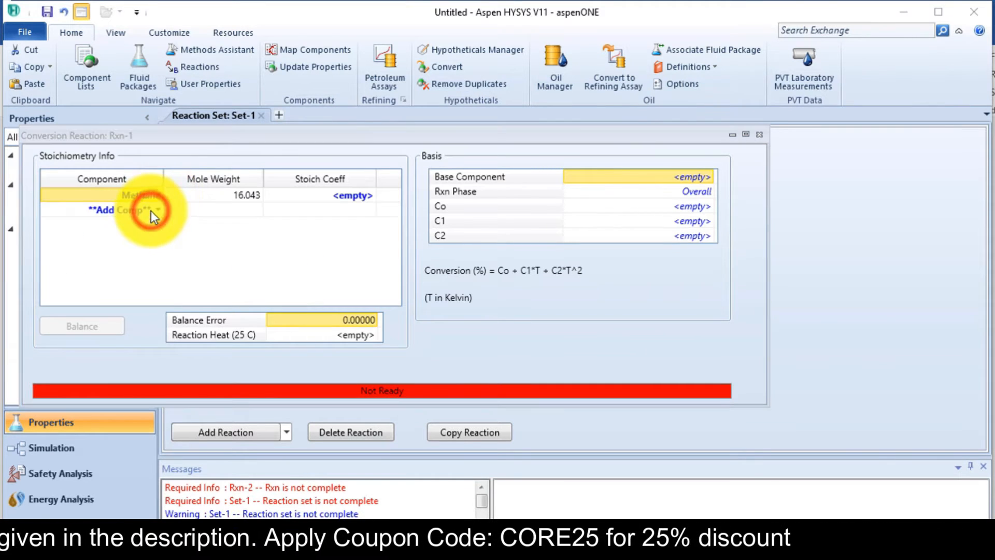
click(121, 209)
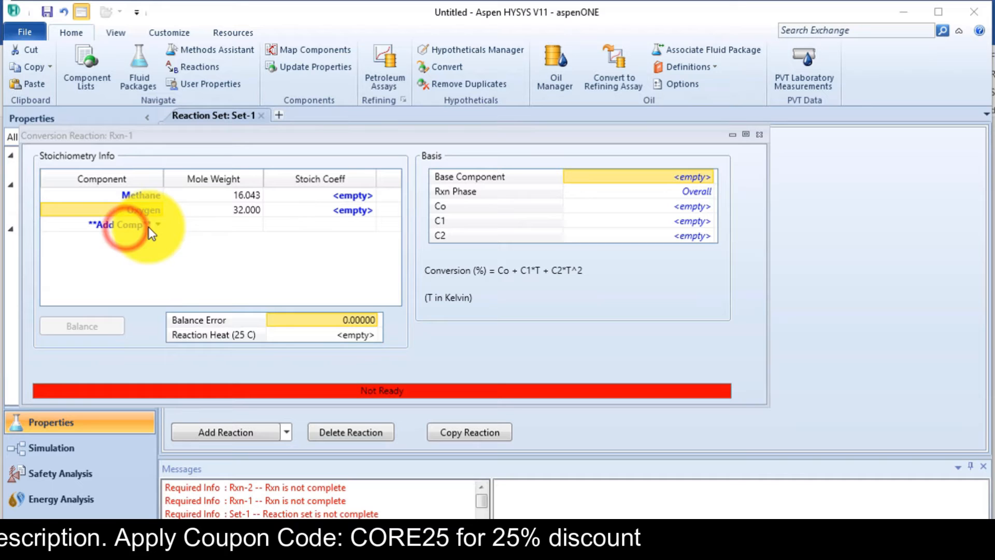
click(159, 224)
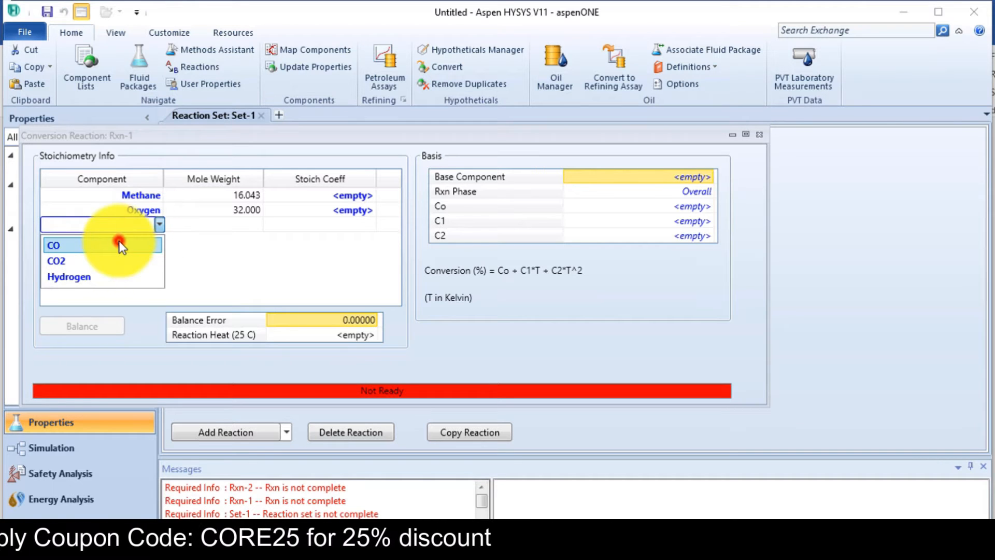
click(54, 245)
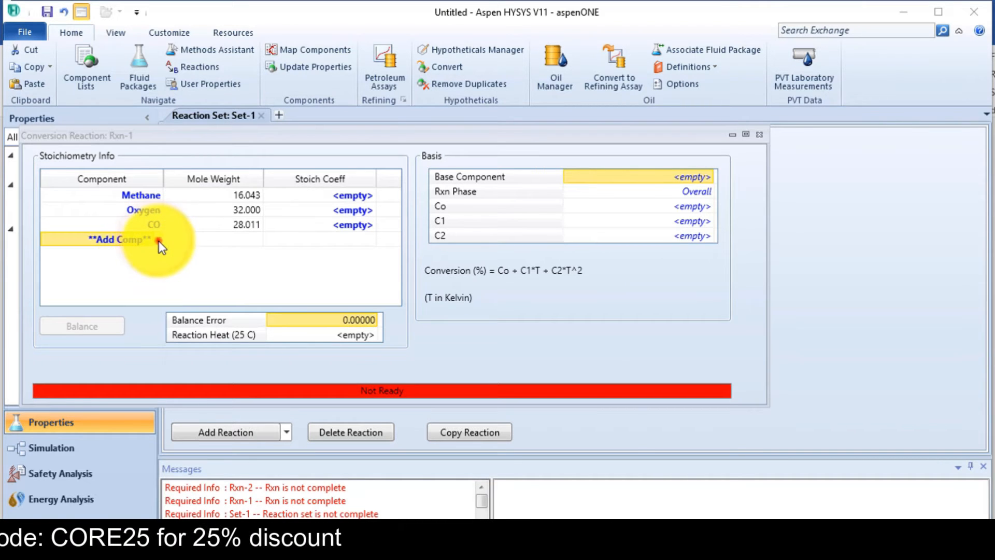
click(127, 240)
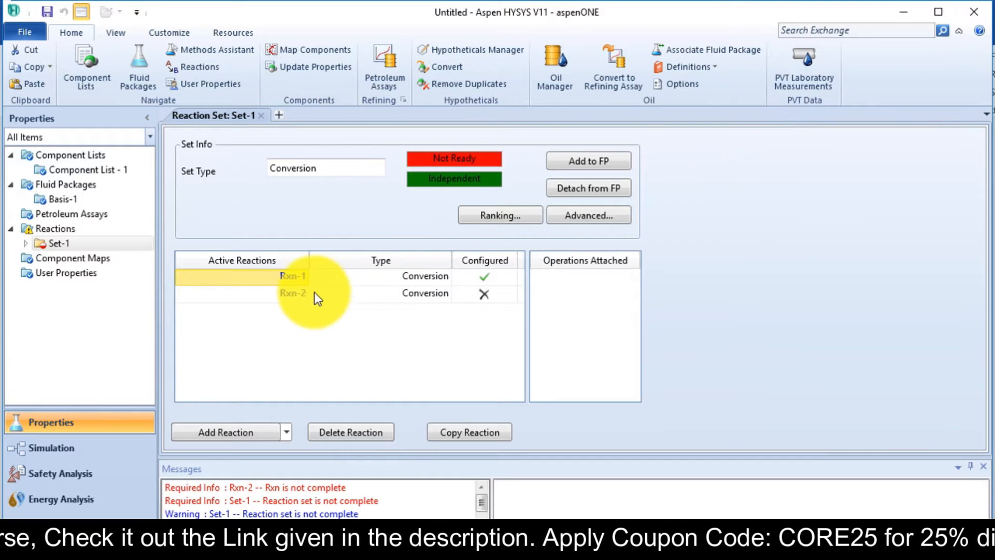
Step: Add Methane, CO2 and Hydrogen as components of Rxn-2
double_click(293, 292)
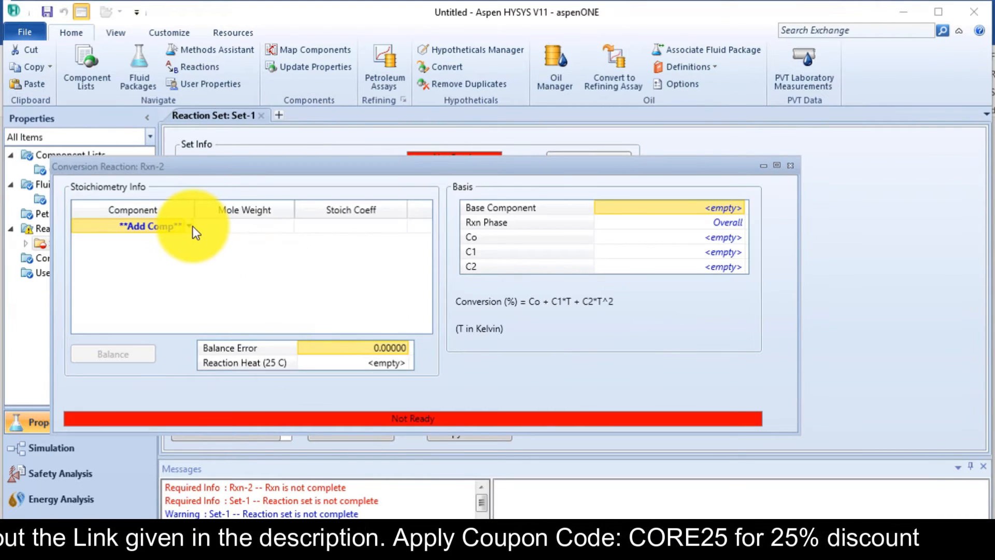
click(152, 226)
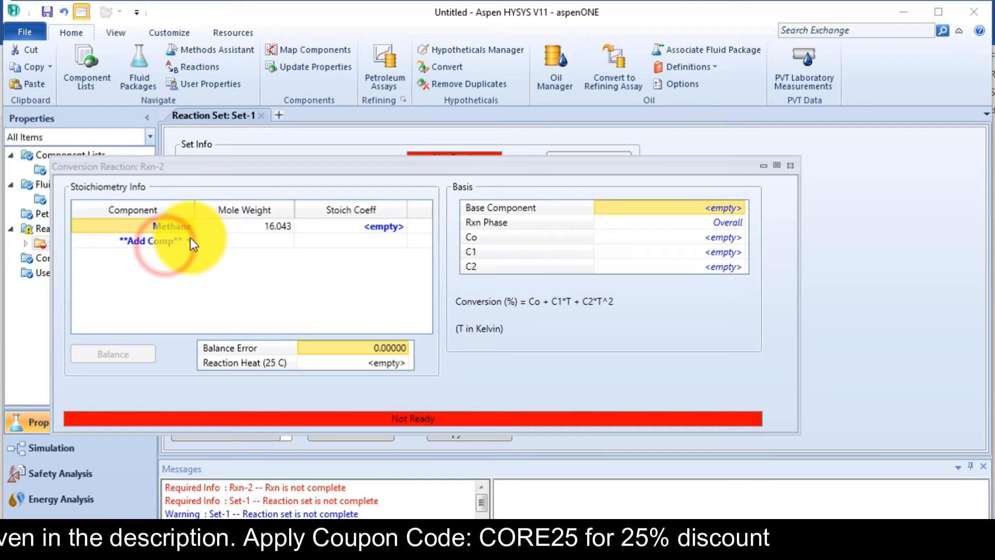
click(151, 240)
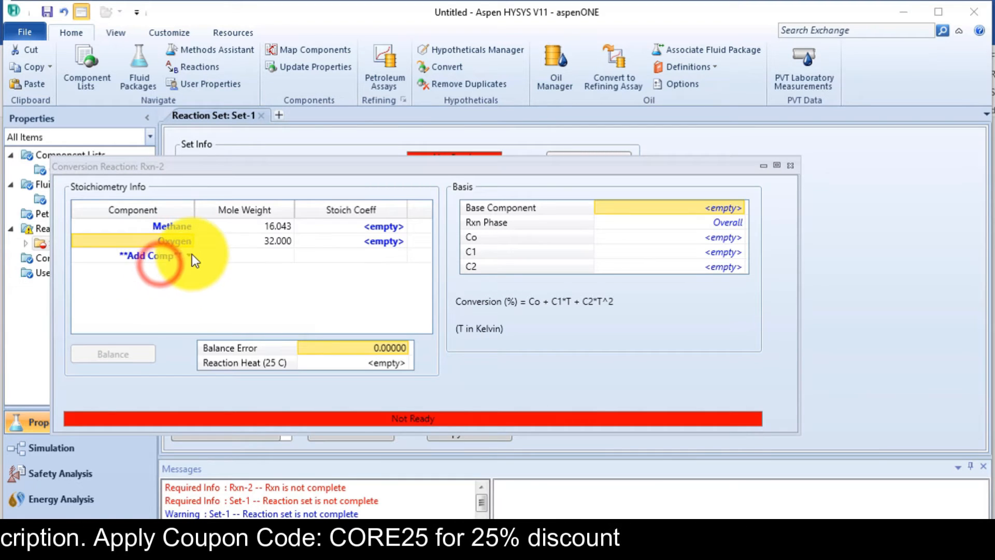
click(153, 255)
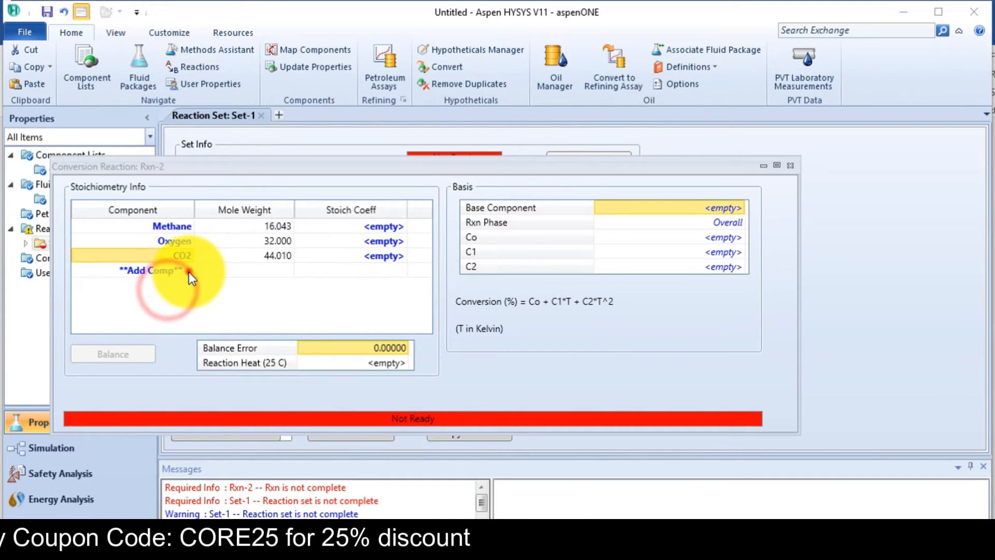
Step: Enter coefficients -1, -1, 1, 2 and a Methane basis at 40% conversion
click(160, 271)
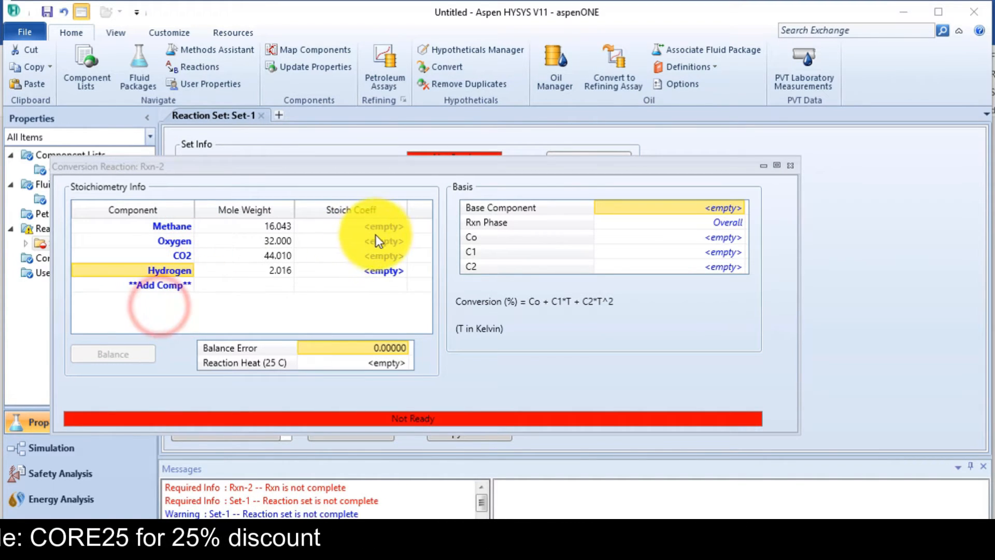
click(362, 226)
text(-1.000)
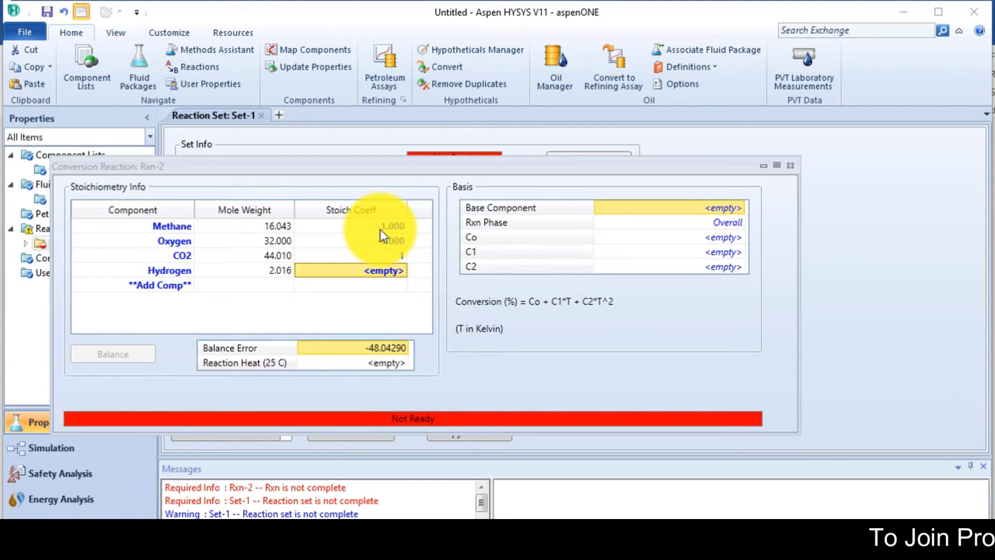
click(113, 353)
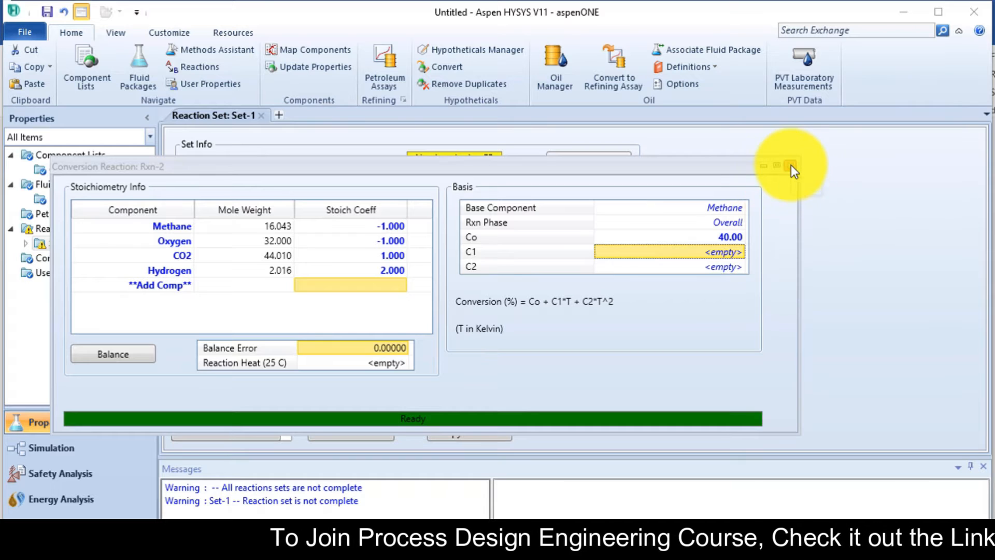
click(790, 165)
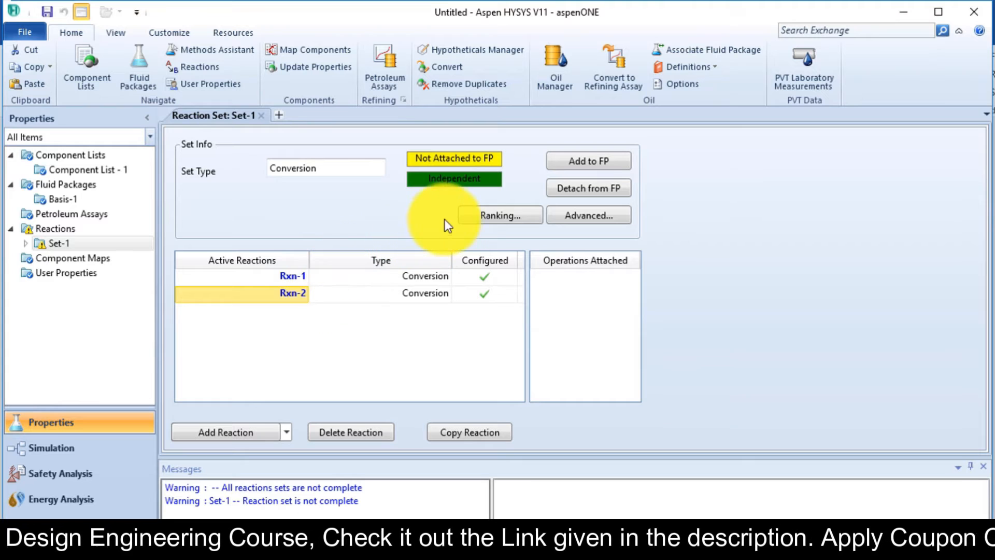
Step: Review the Rxn-1/Rxn-2 ranking, then attach Set-1 to the Basis-1 fluid package
click(498, 215)
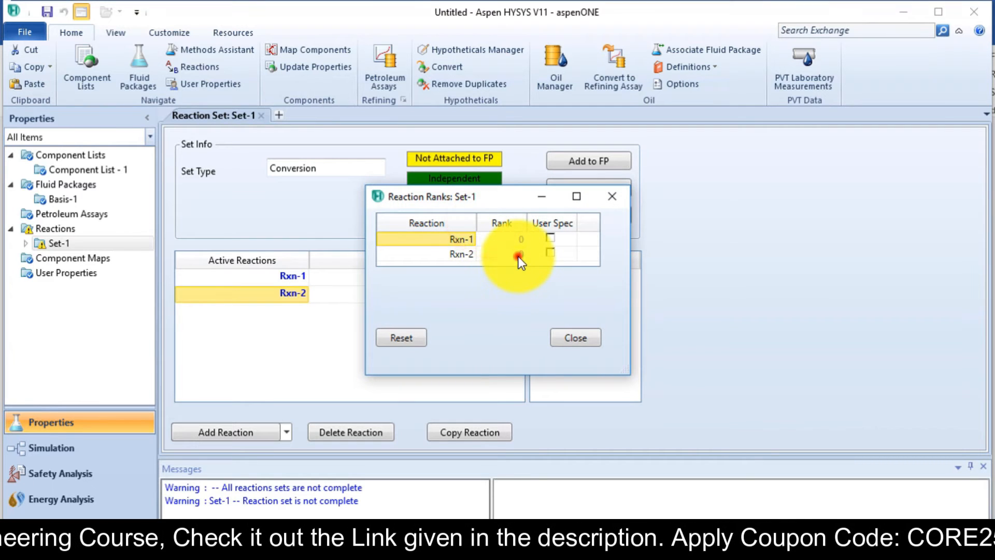
click(500, 254)
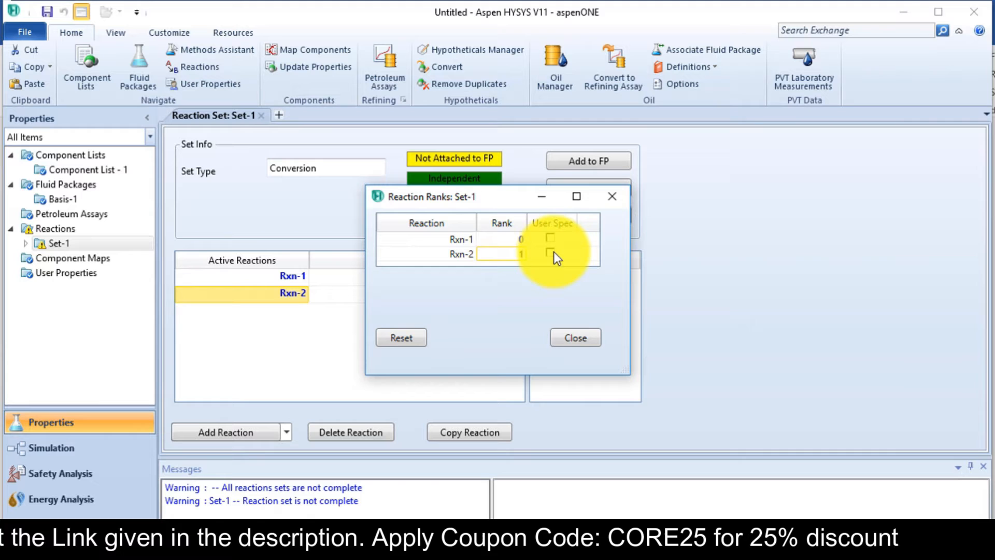
click(549, 252)
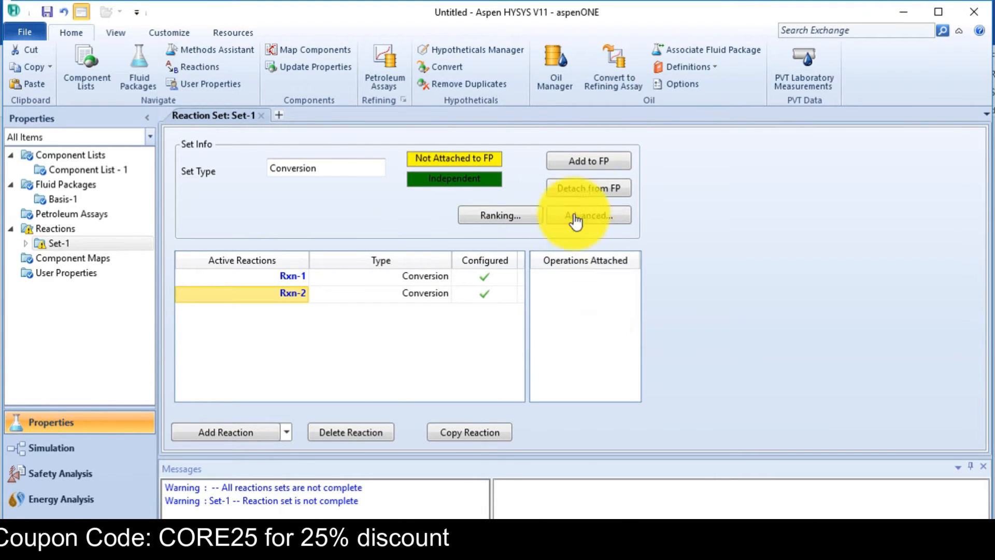
mouse_move(587, 161)
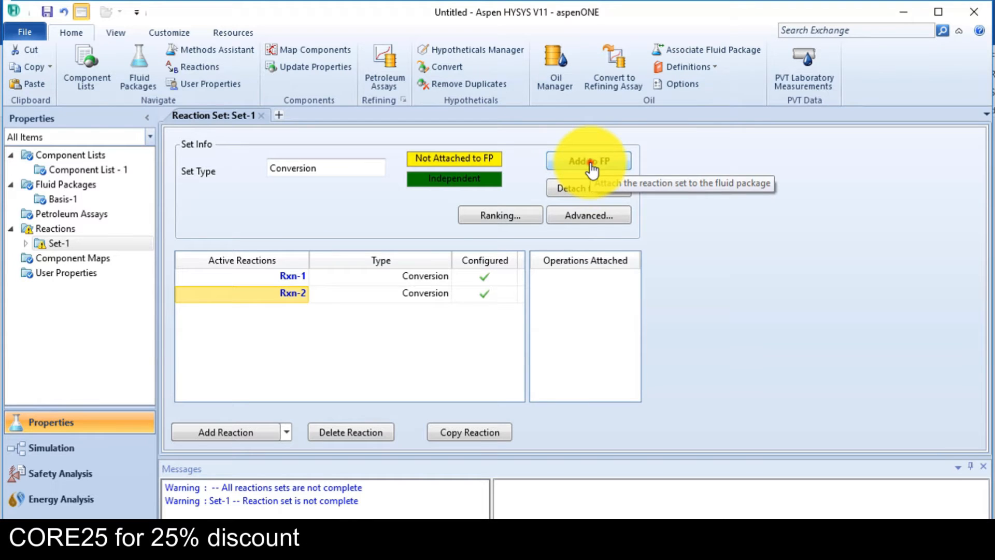
click(588, 160)
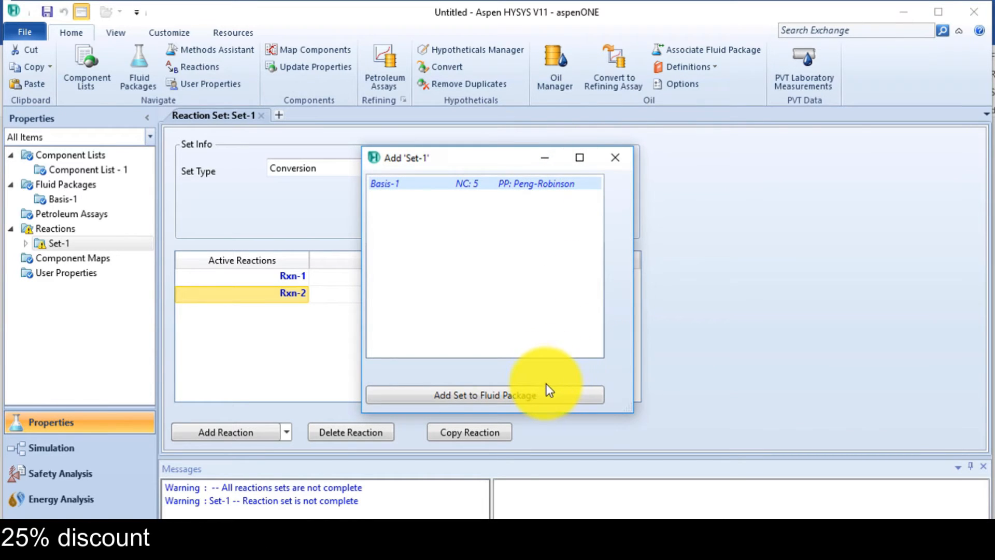
click(484, 394)
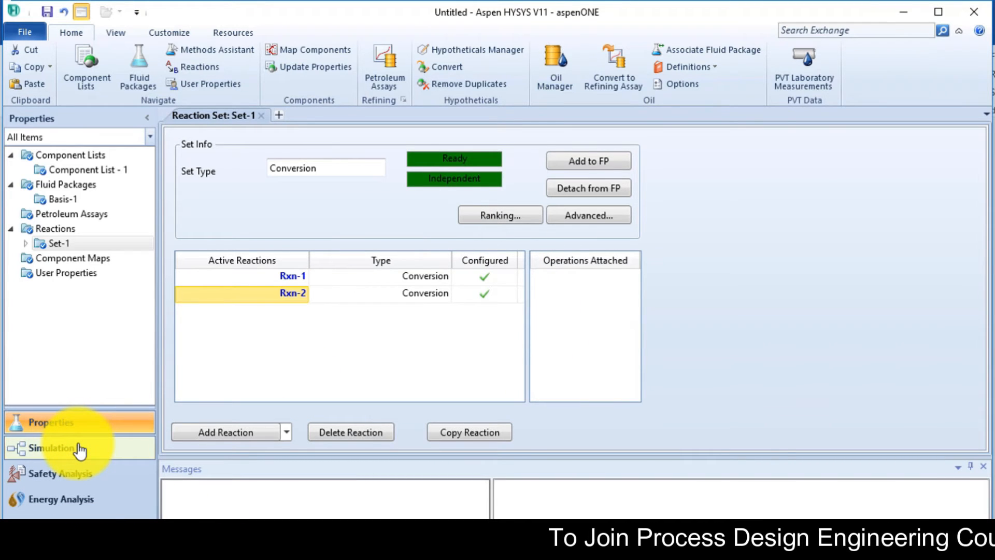
Step: Place two material streams in the Simulation flowsheet and name the first CH4
click(48, 447)
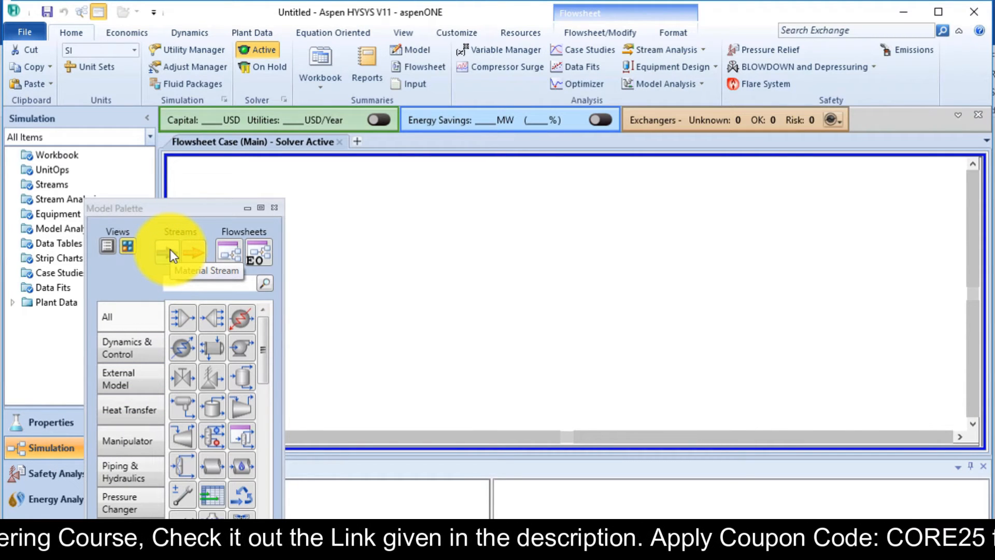
click(167, 252)
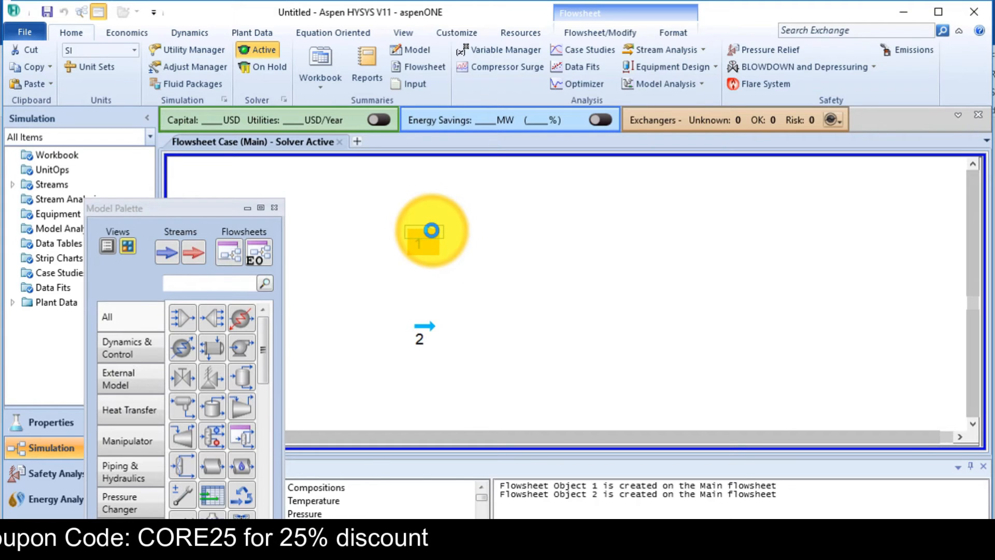
double_click(432, 230)
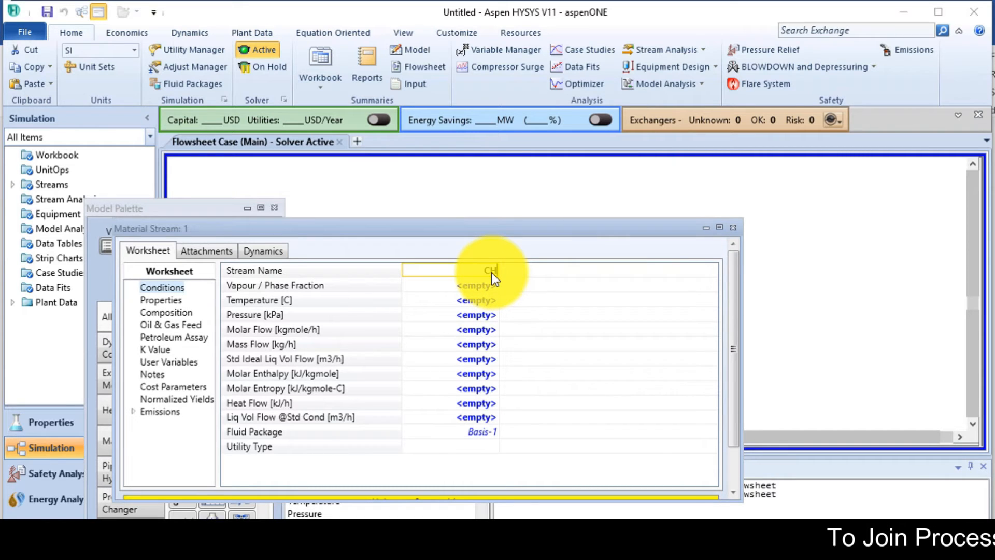
text(CH4)
click(450, 299)
text(25)
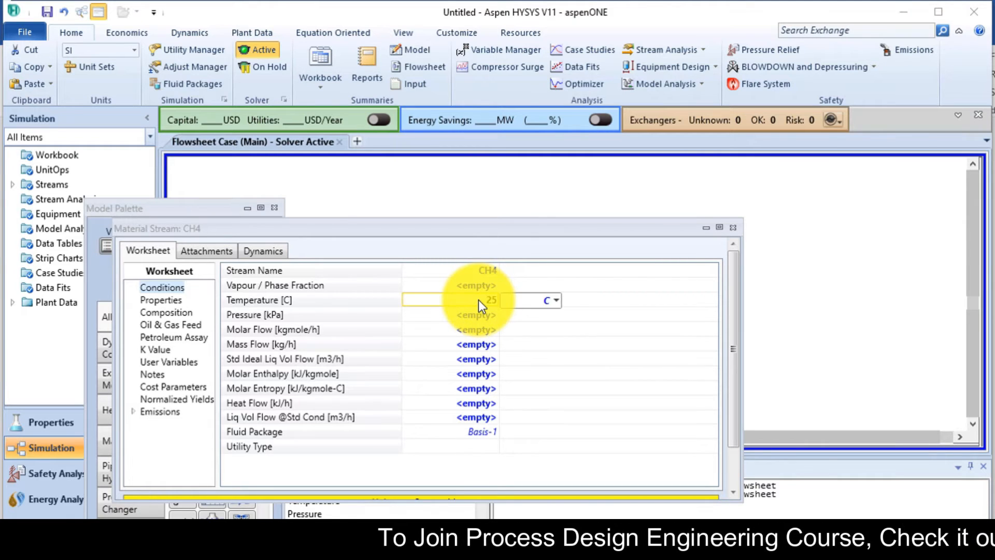
Step: Set CH4 to 25 °C, 300 kPa, 150 kgmole/h and pure methane
click(551, 300)
text(300)
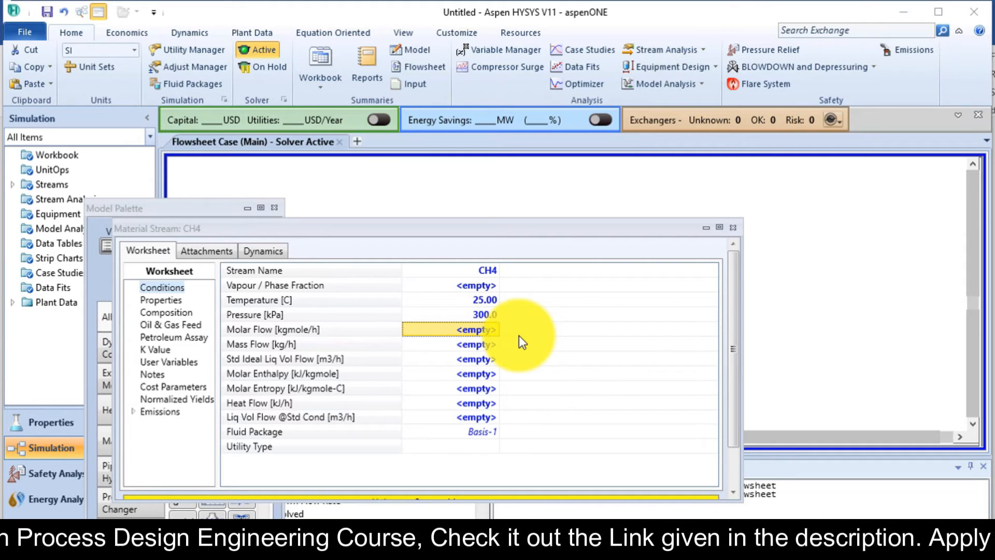
text(150.0)
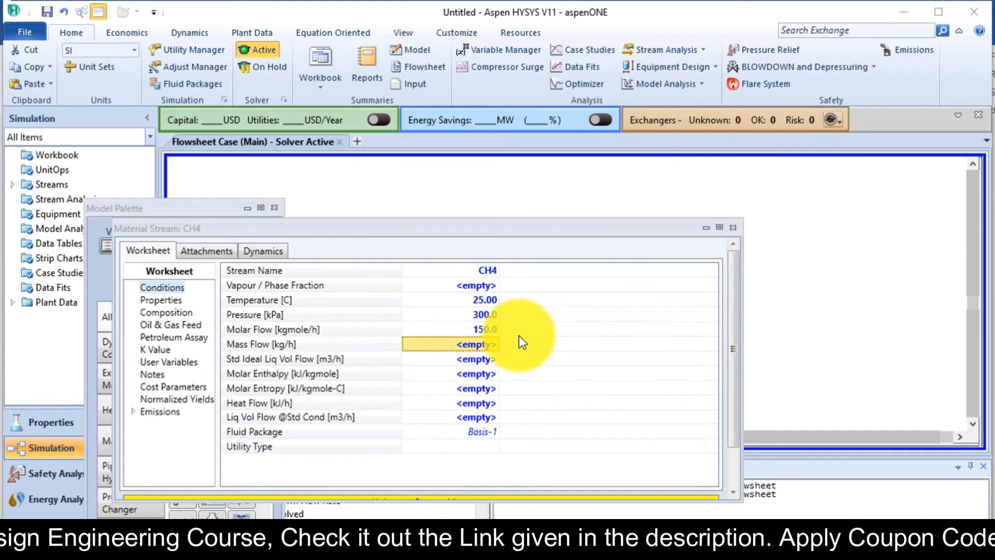
click(166, 311)
text(1.0000)
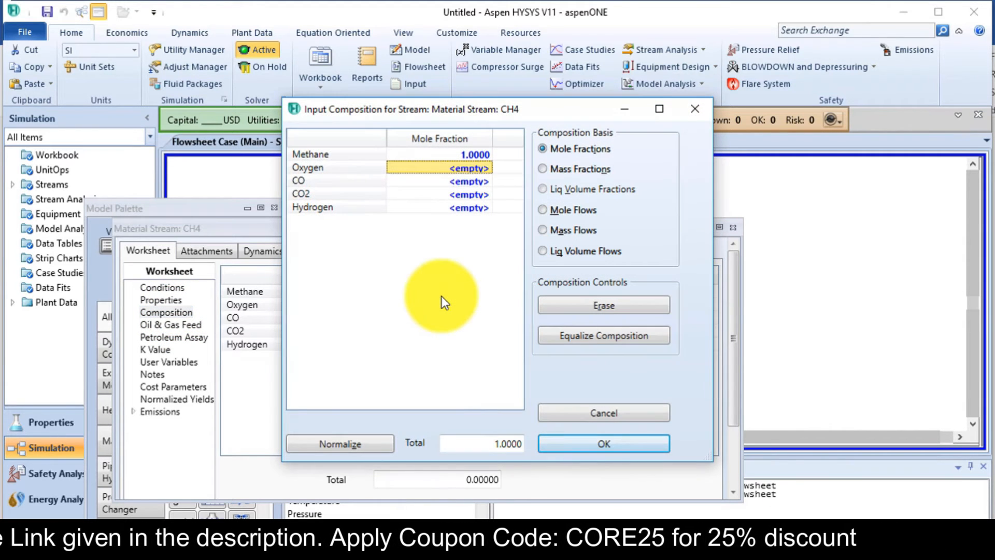
click(602, 443)
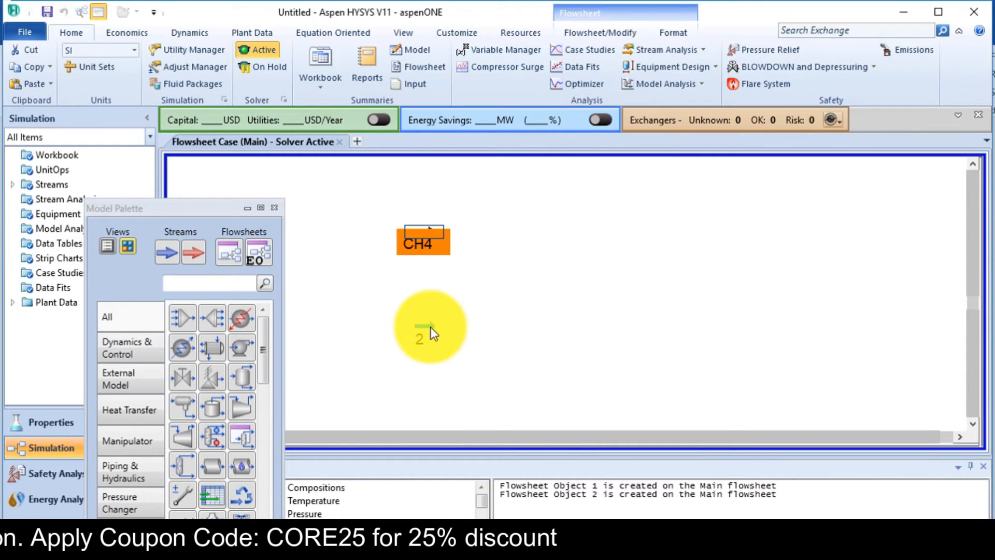
Step: Name stream 2 O2 with 25 °C, 300 kPa, its mass flow and pure oxygen composition
double_click(431, 327)
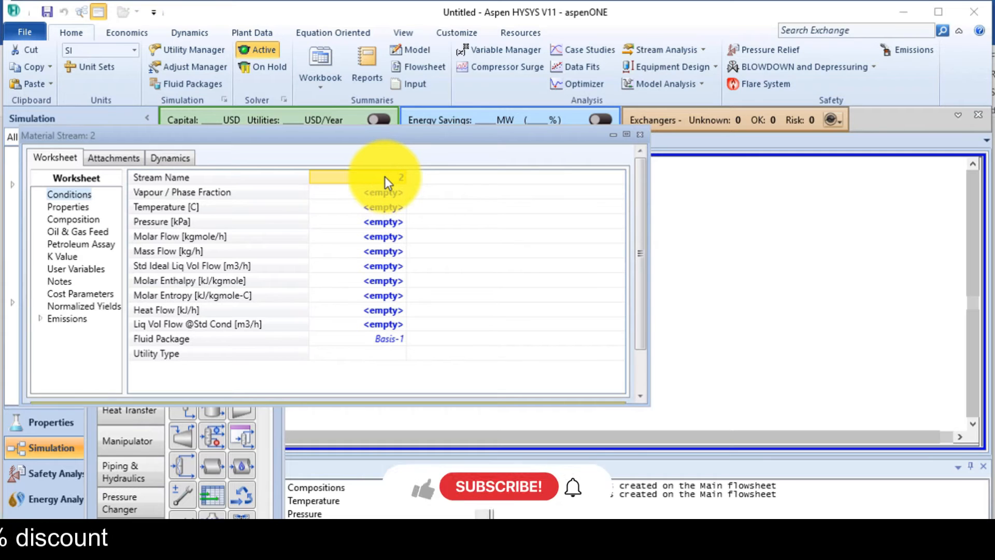
text(O2)
click(357, 207)
text(25)
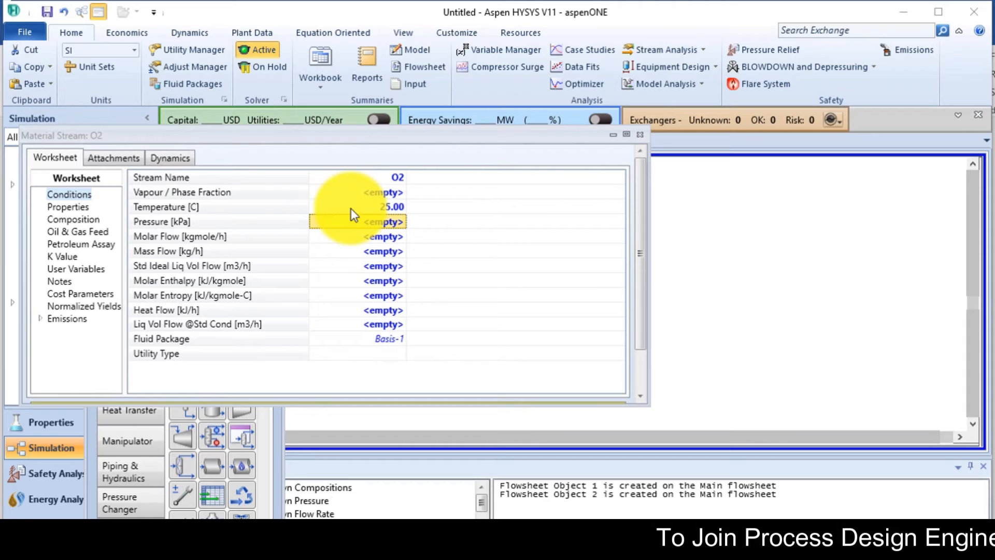
click(355, 221)
text(300)
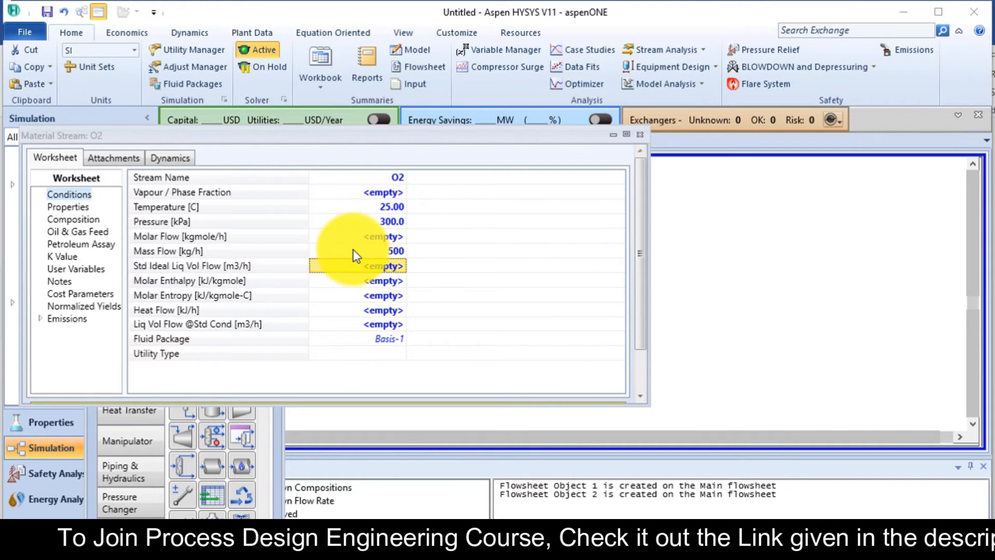
click(72, 218)
text(1.0000)
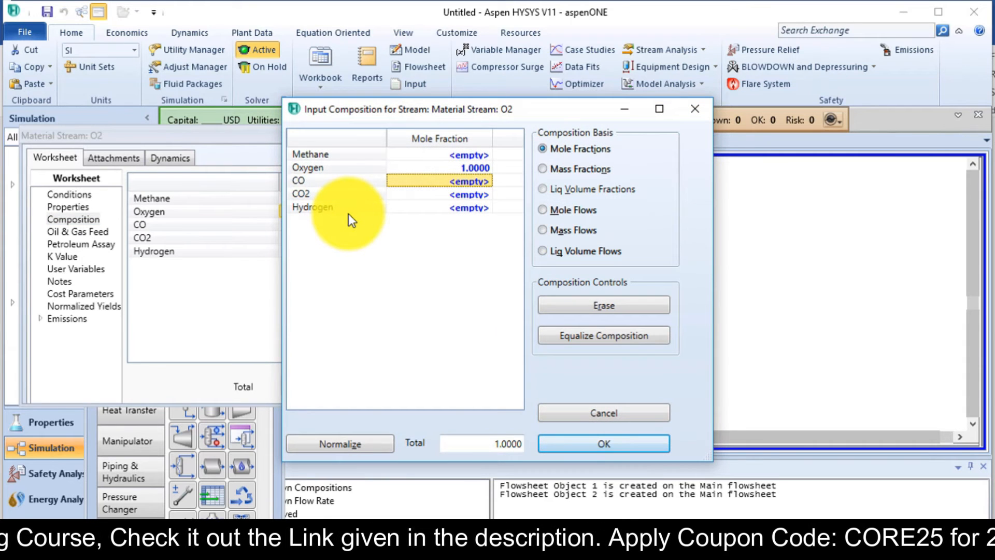
click(602, 443)
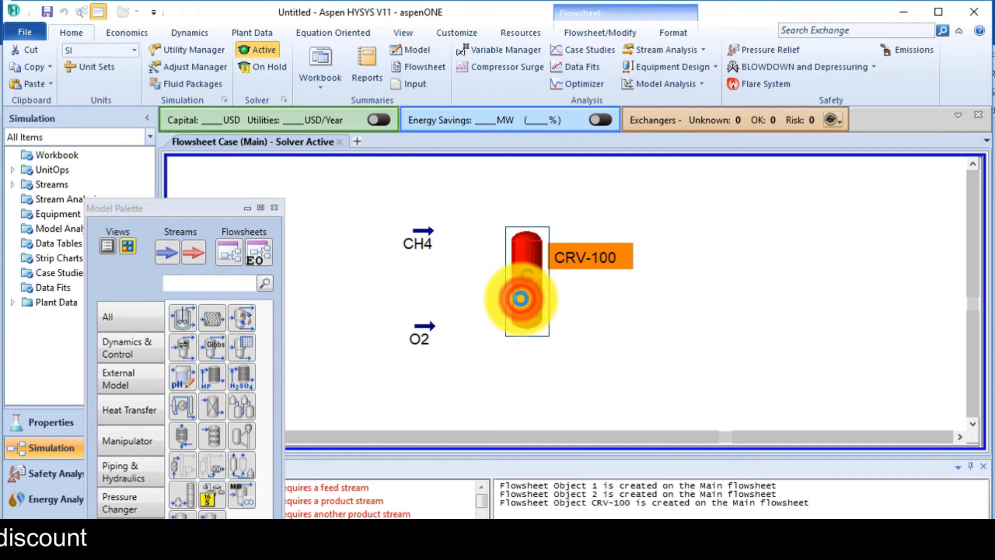
Step: Connect CRV-100 to inlets CH4 and O2, with outlets top and bottom
double_click(525, 279)
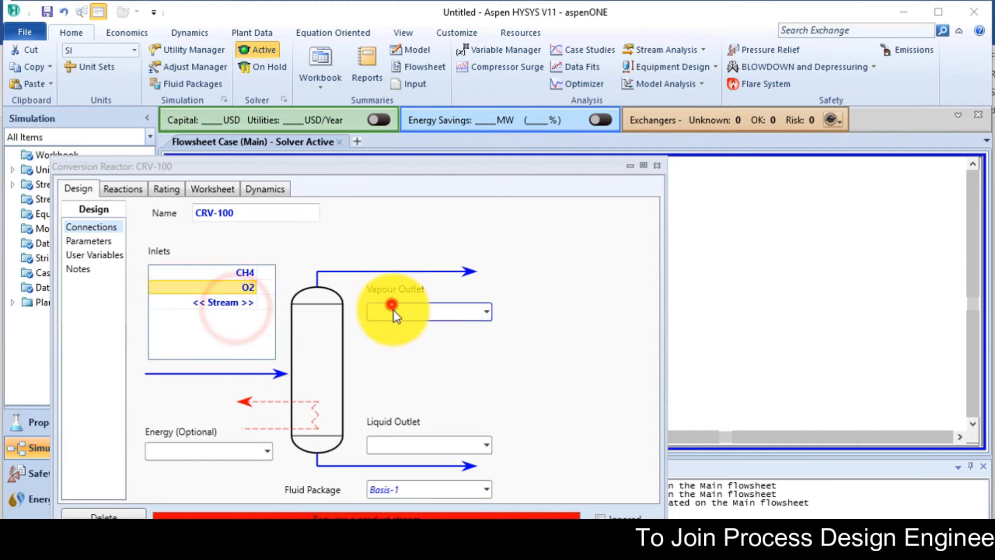
text(top)
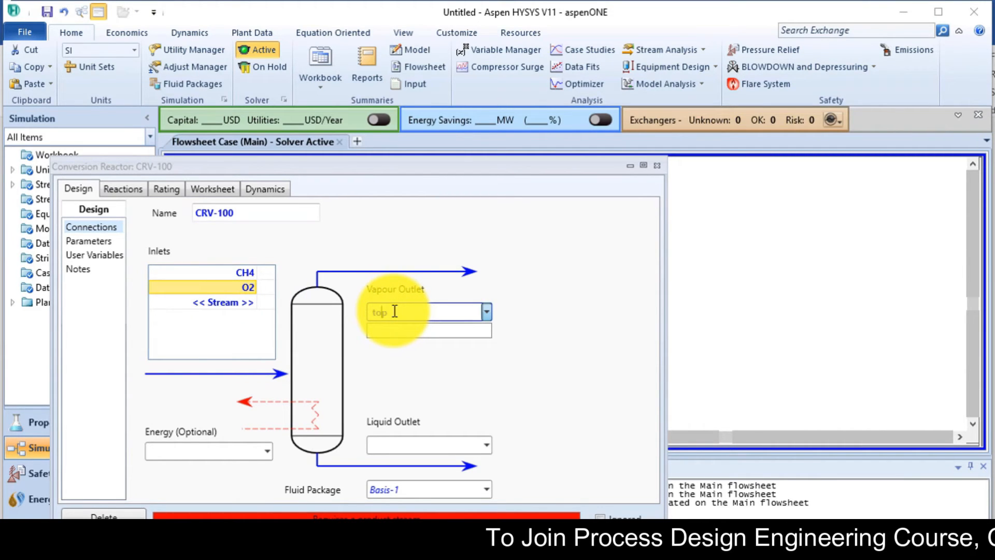
click(419, 444)
text(bottom)
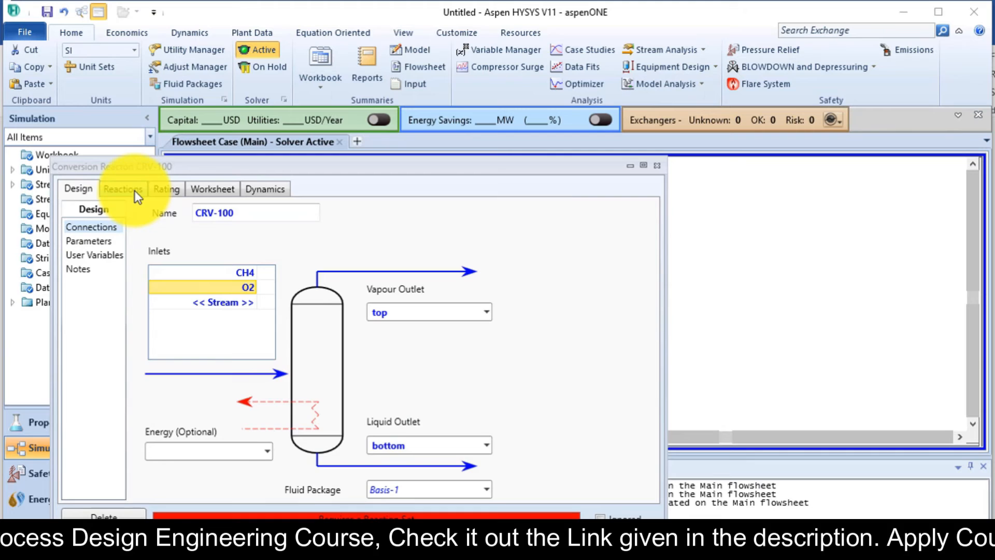
click(123, 189)
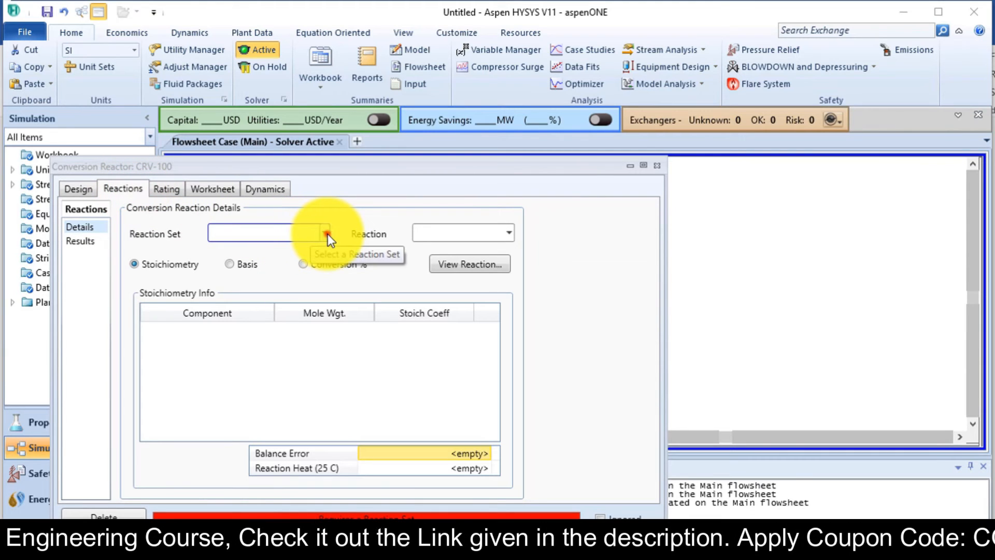
click(326, 233)
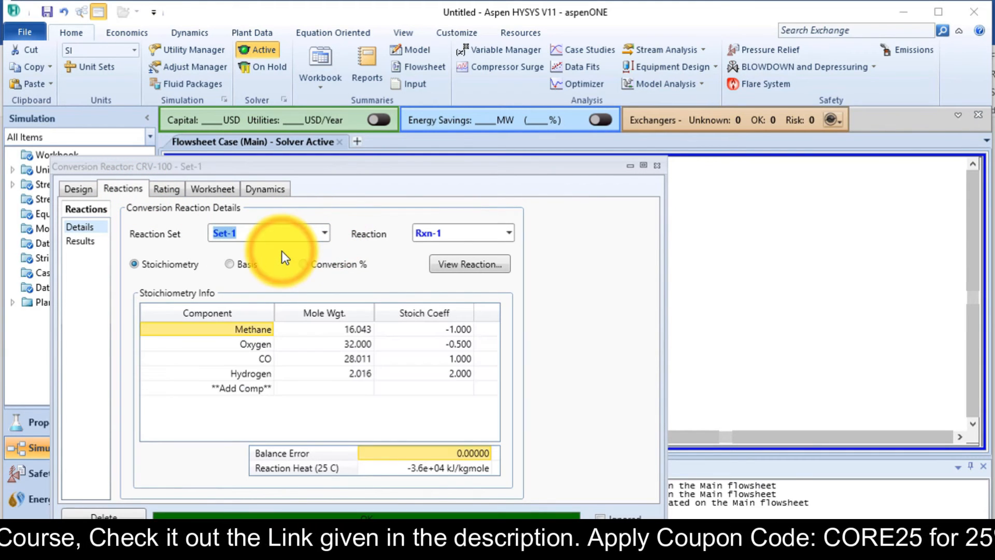
click(80, 241)
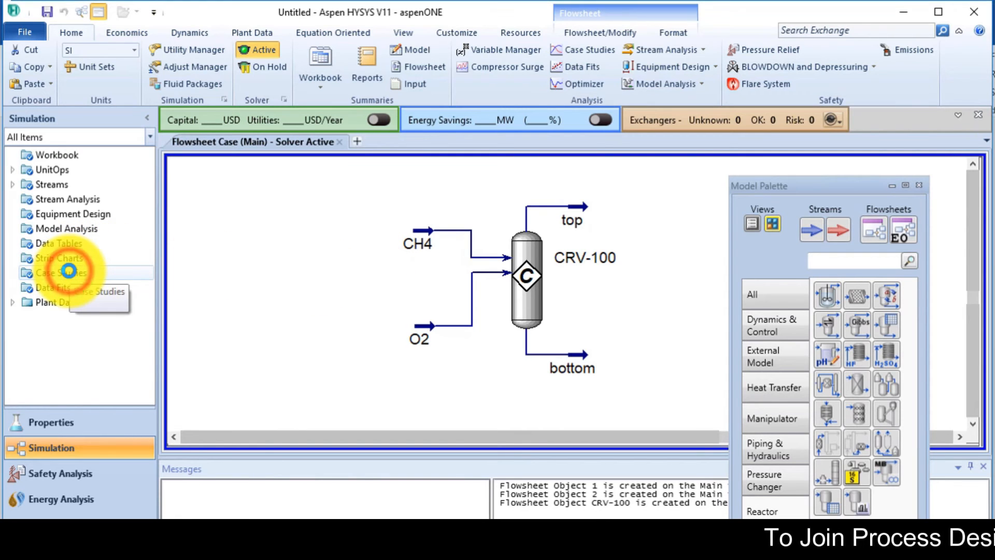
Step: Add a case study and select O2 Mass Flow, filtered by 'mass', as independent variable
click(61, 272)
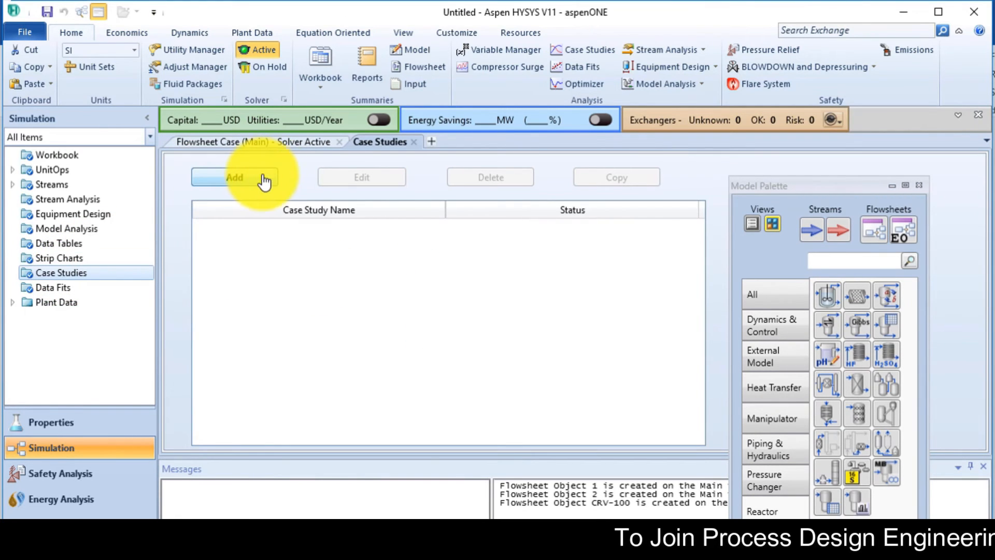
click(234, 177)
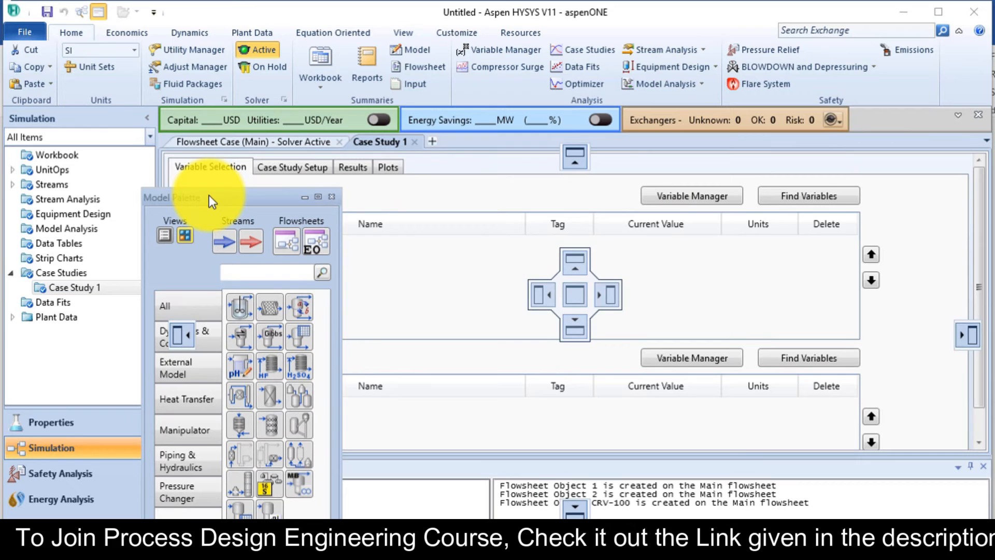
mouse_move(807, 195)
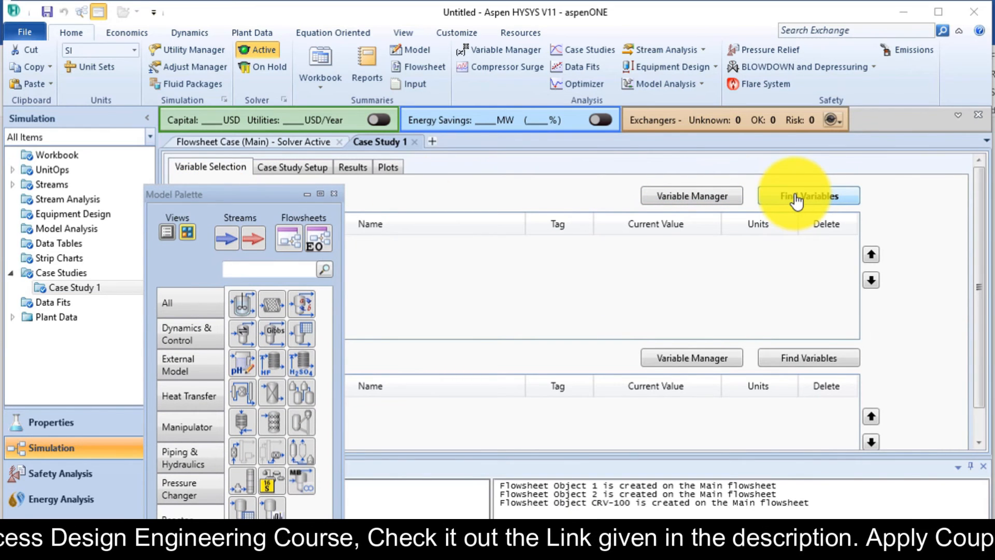
click(808, 195)
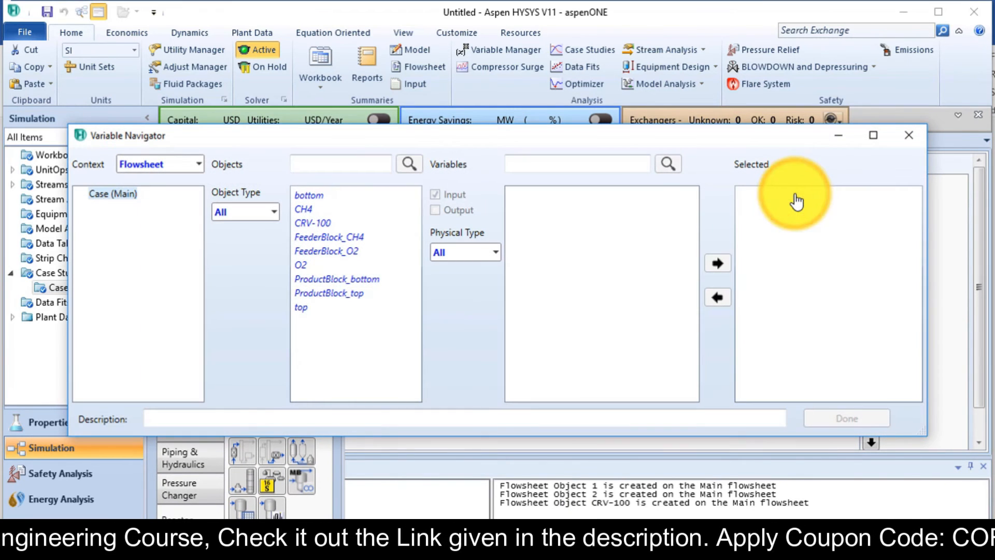
mouse_move(323, 298)
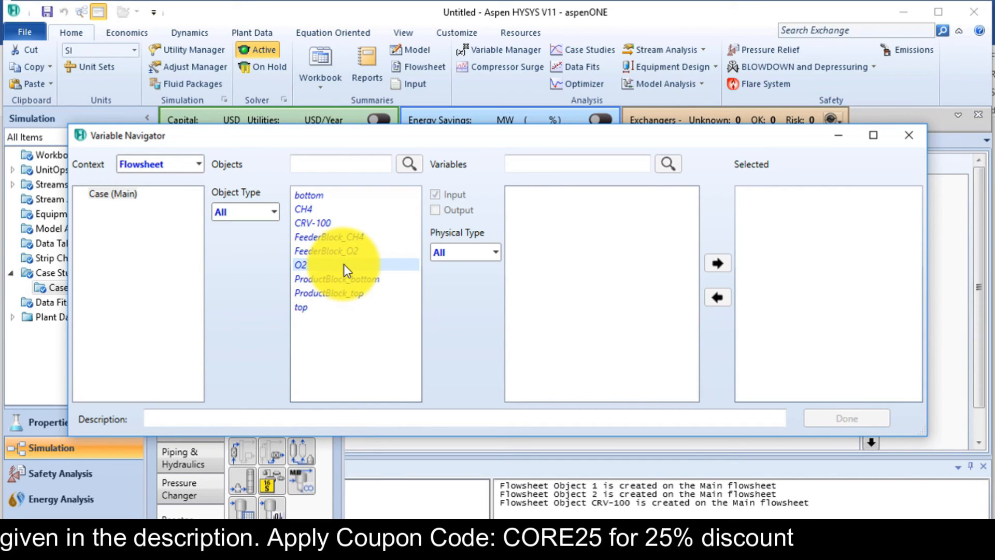
click(300, 265)
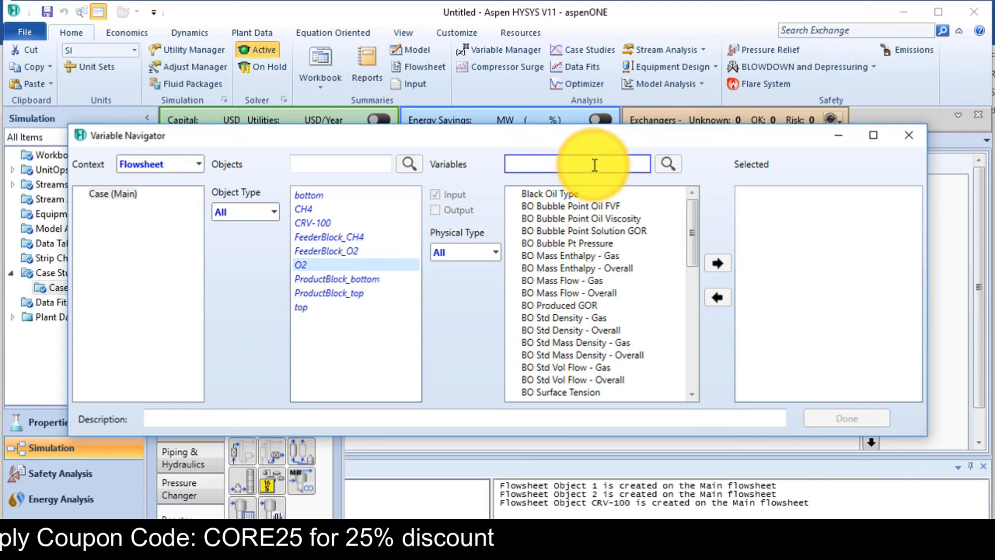
text(mass)
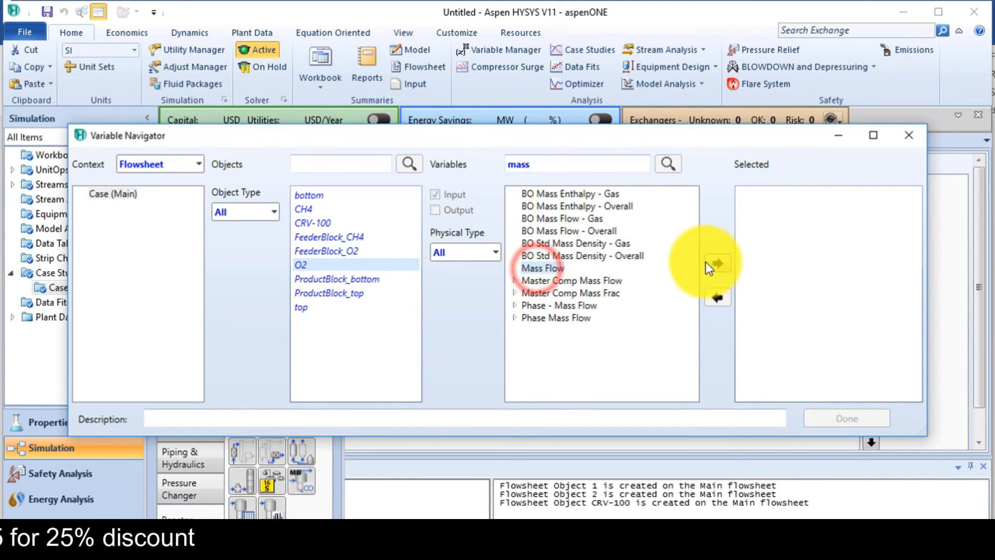
click(717, 263)
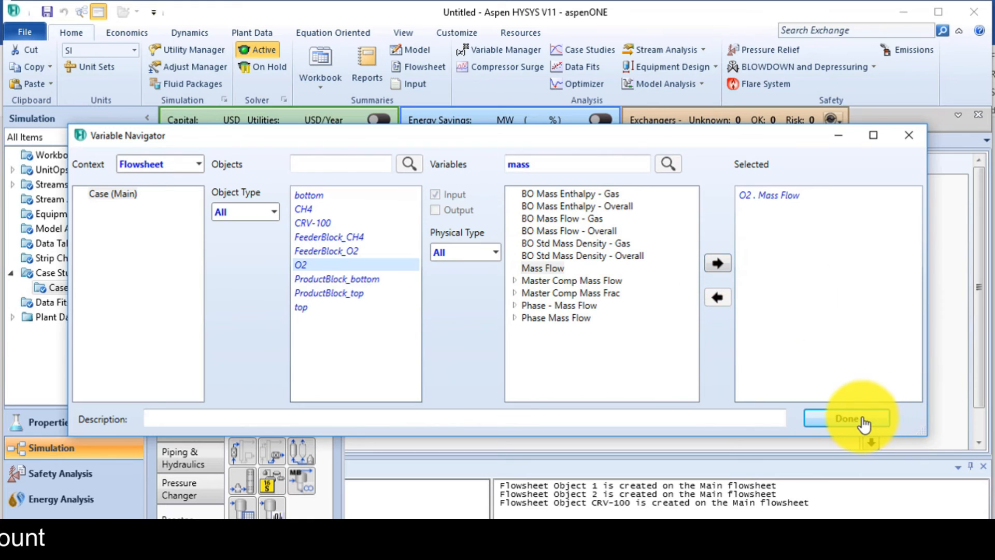
click(845, 418)
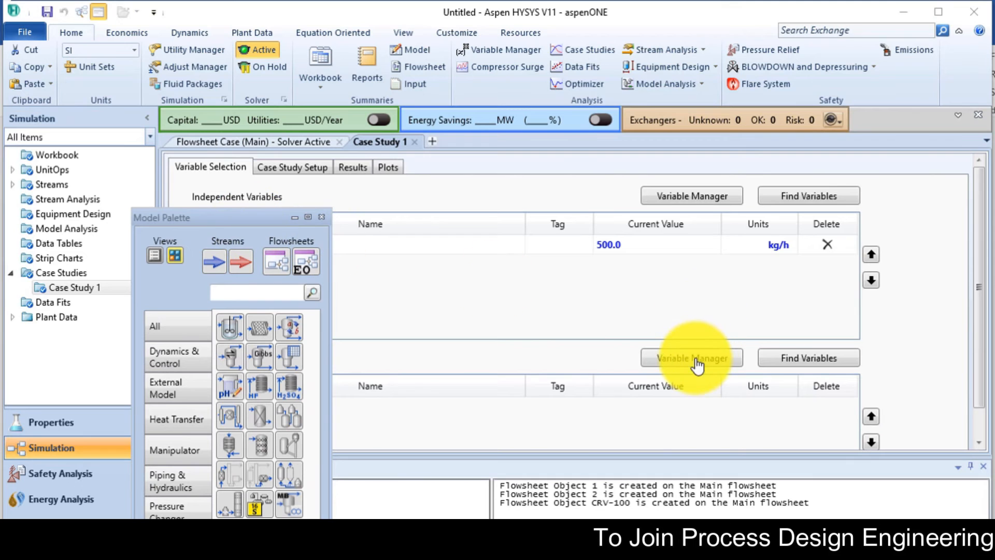
Step: Add CRV-100 Percent Conversion_1, found by filtering 'con', as the case study's dependent variable
click(690, 357)
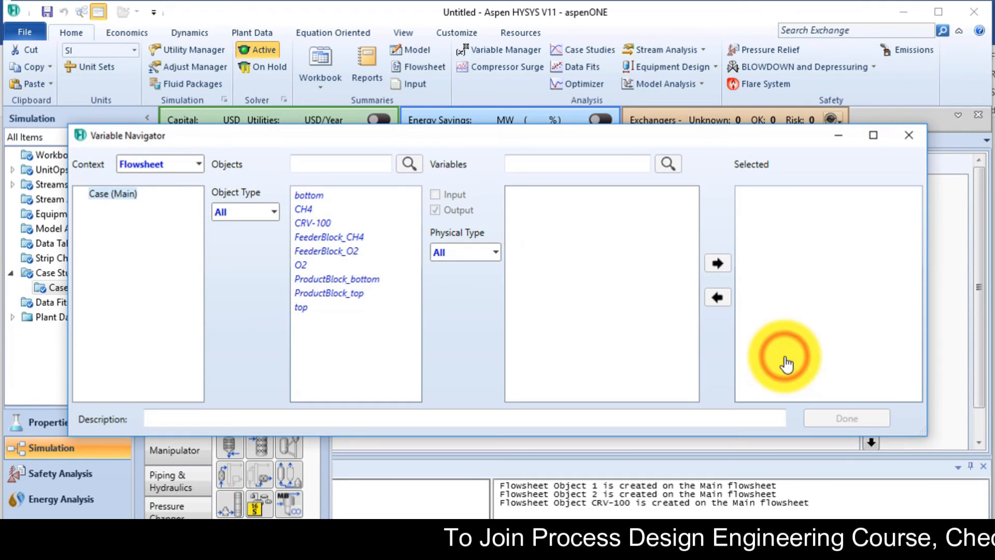
click(312, 223)
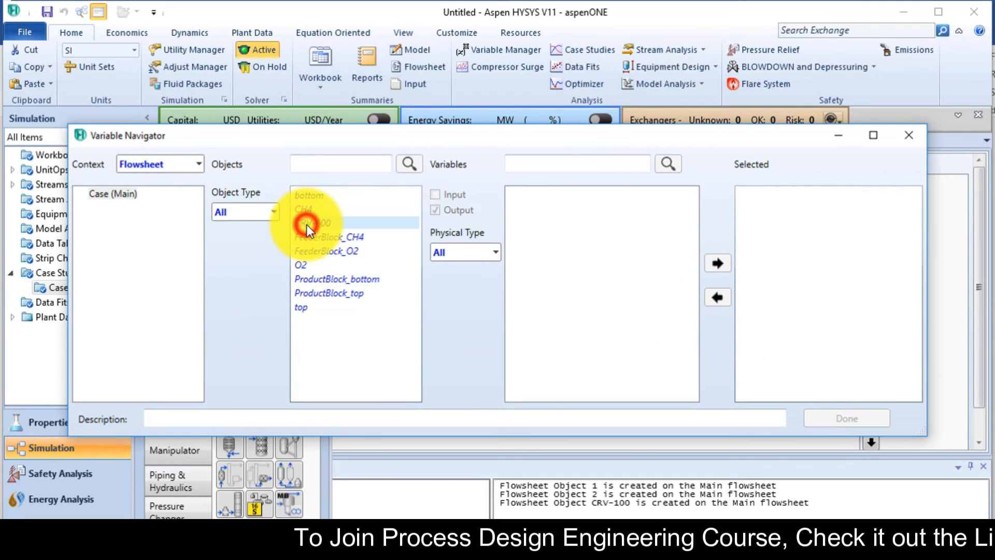
click(316, 223)
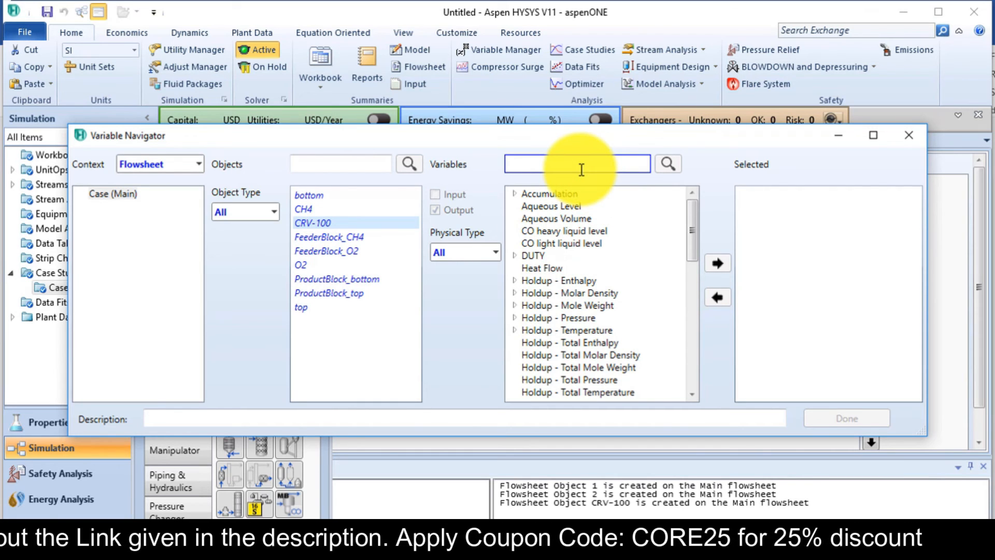
text(con)
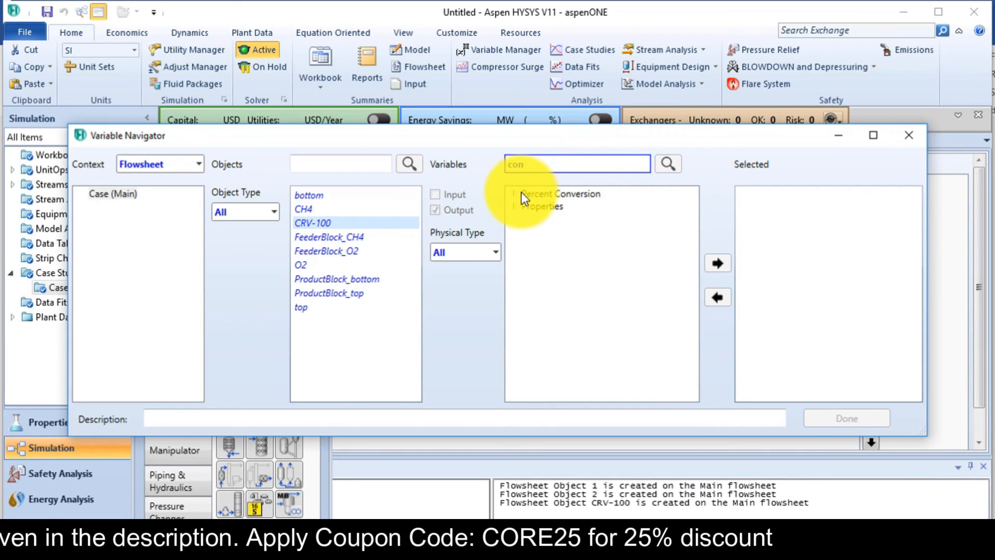
click(515, 193)
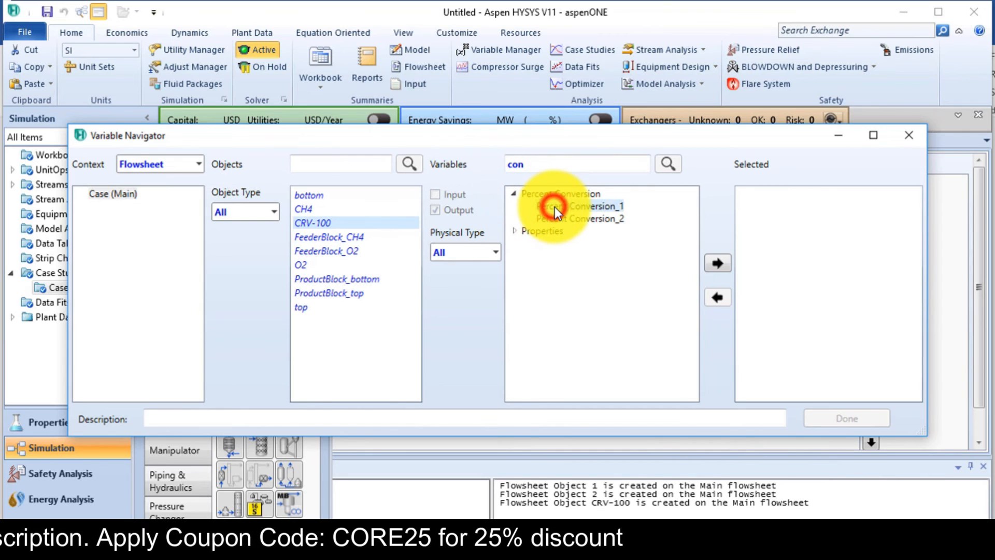
click(717, 263)
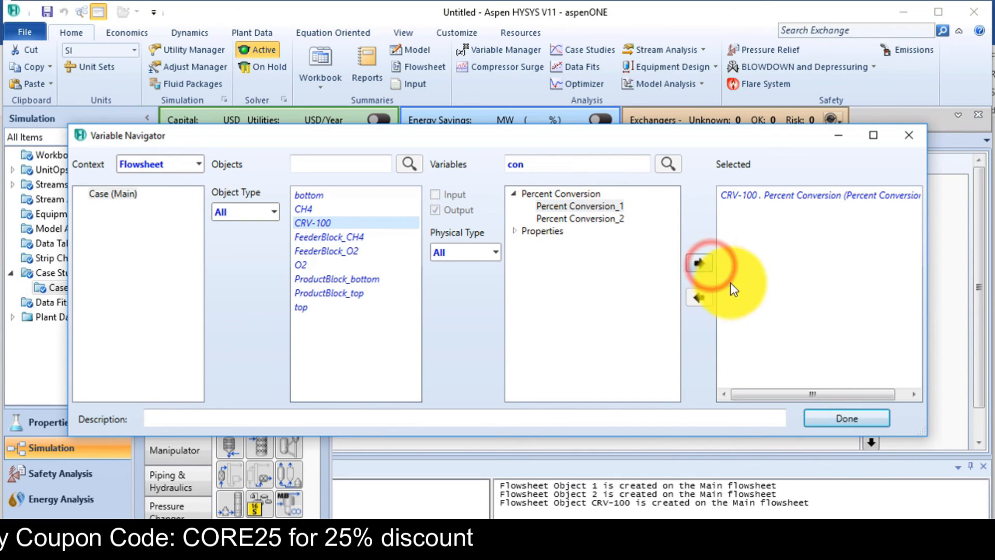
click(845, 418)
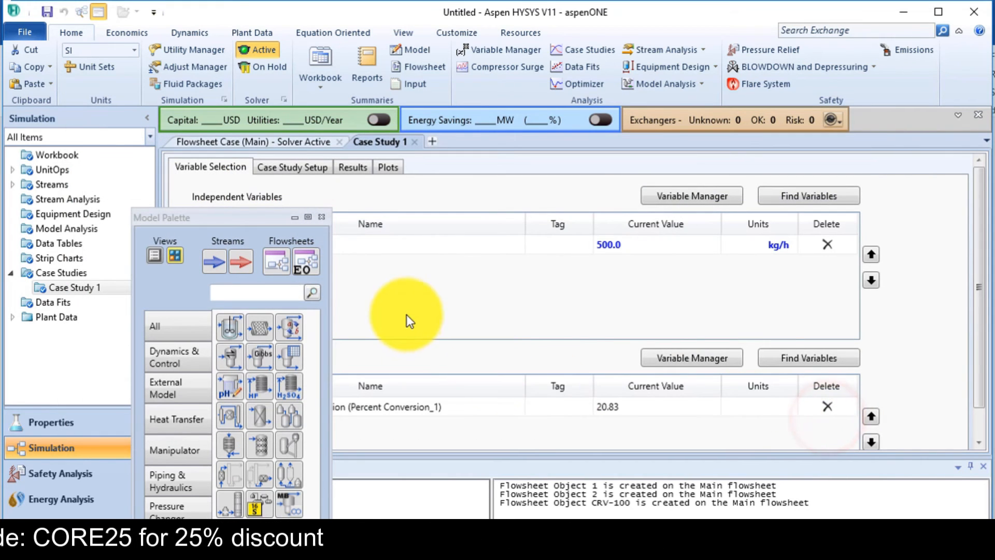
click(291, 167)
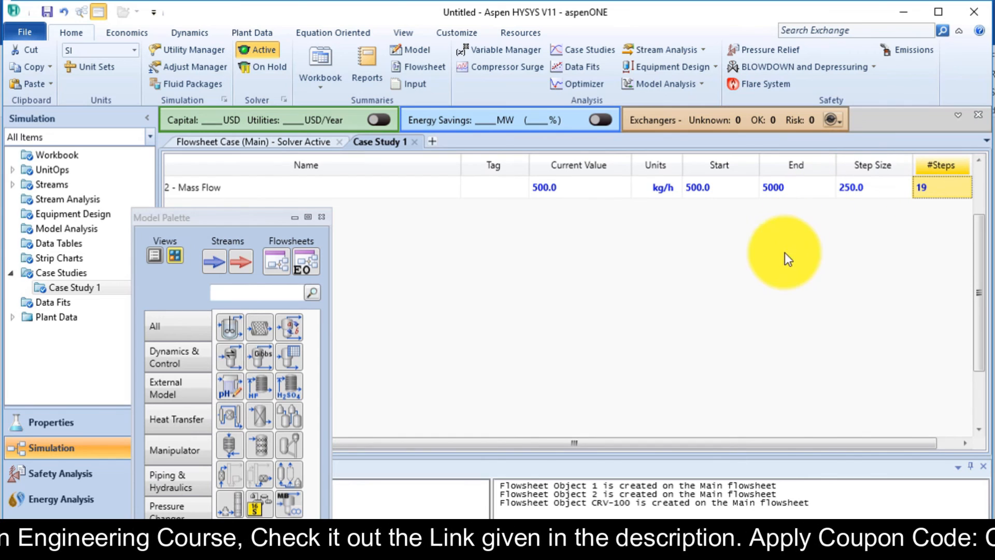
mouse_move(984, 267)
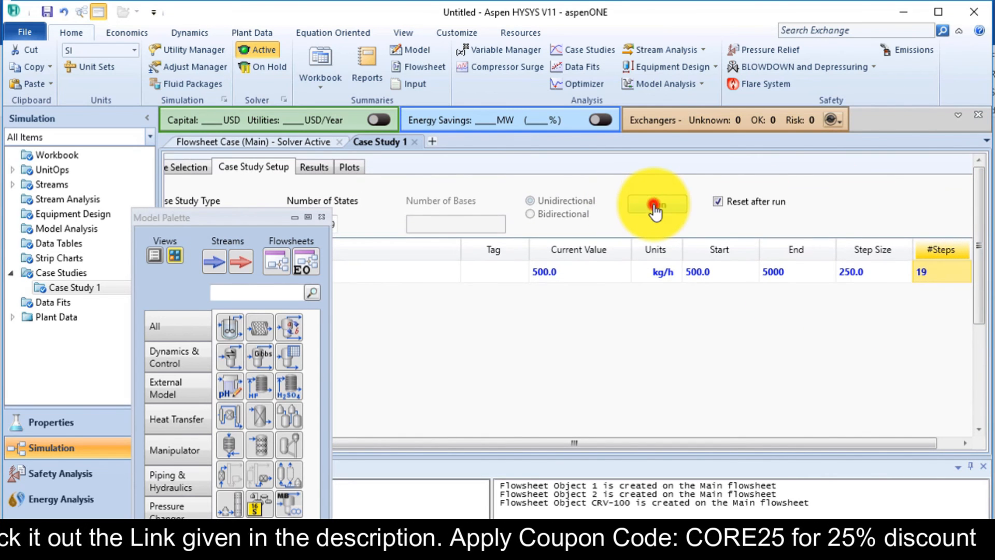
Step: Run the O2 mass flow sweep from 500 to 5000 kg/h in 250 kg/h steps
click(655, 204)
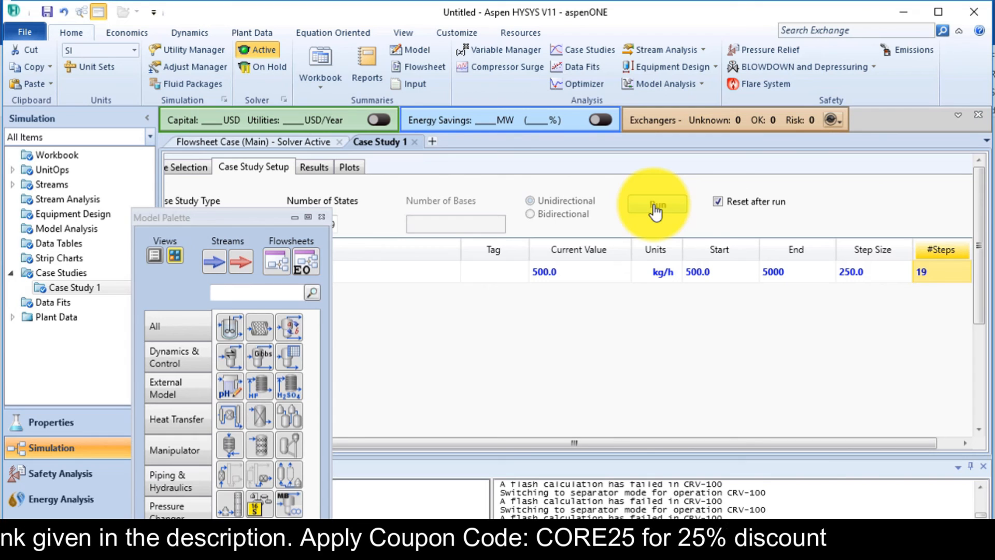
click(655, 204)
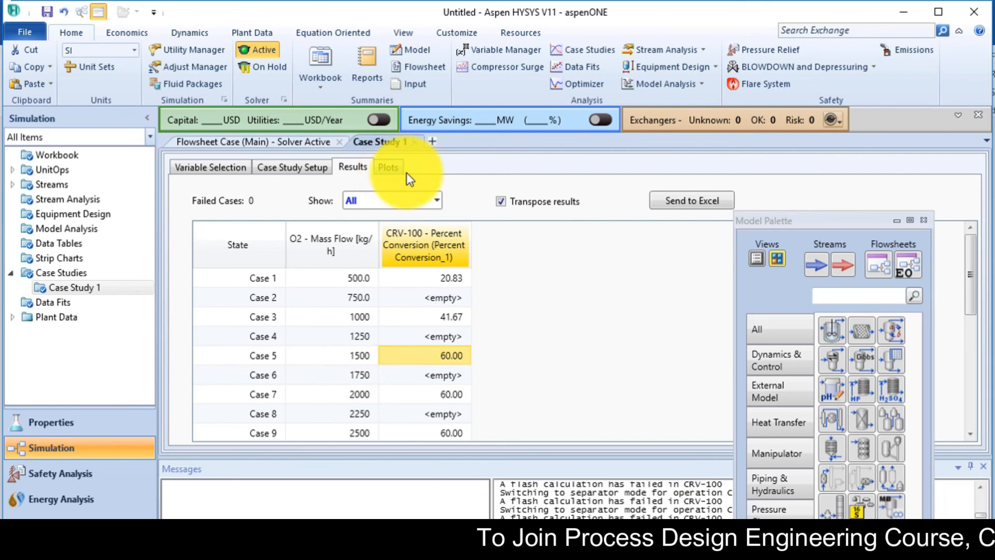
Step: Display the Percent Conversion_1 vs O2 mass flow plot, then return to the main flowsheet
click(388, 166)
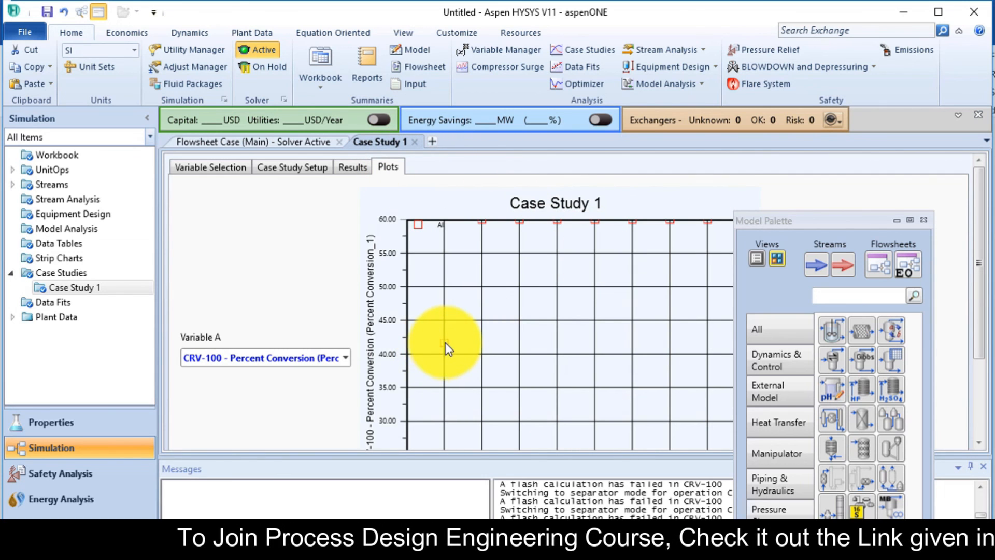
click(448, 345)
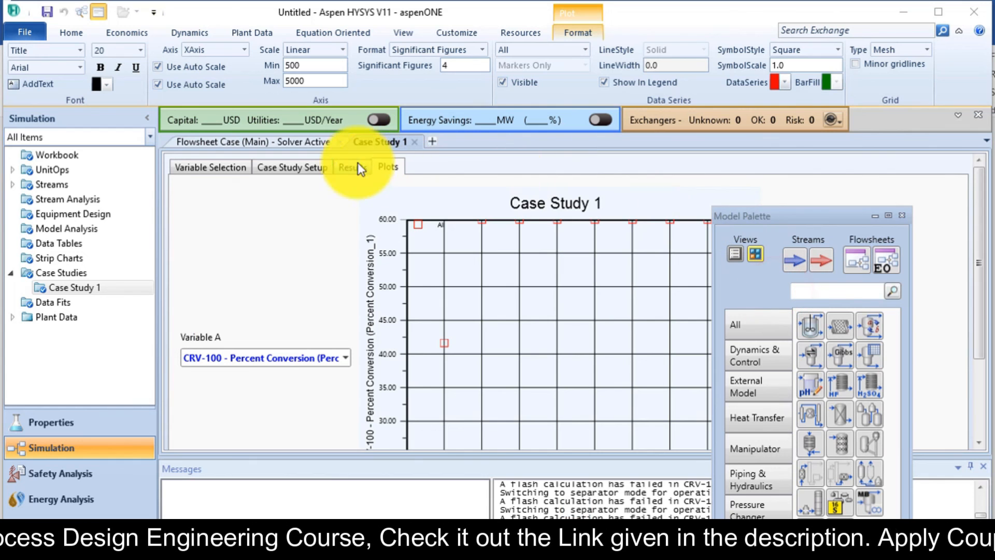
click(247, 141)
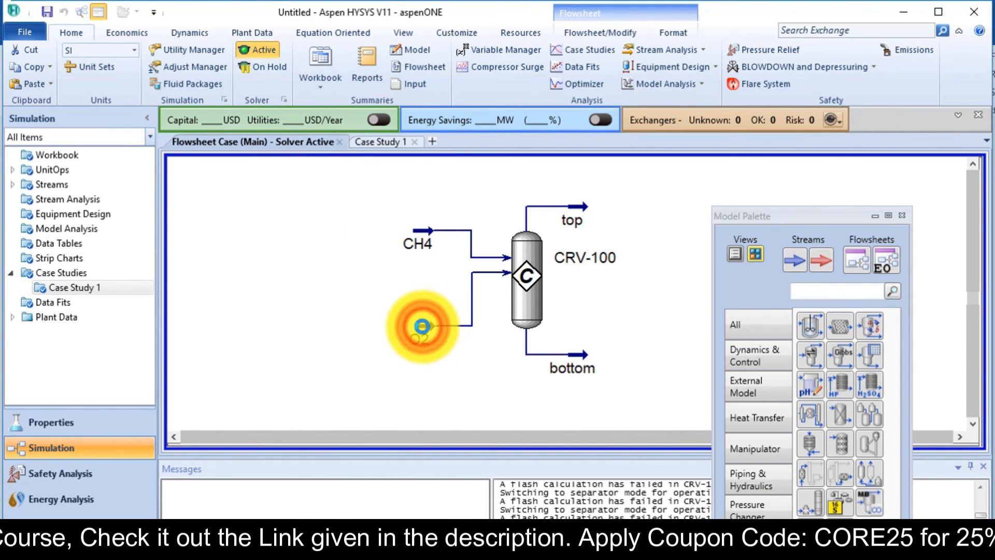
Step: Set the O2 feed stream mass flow to 1500 kg/h and close the stream window
double_click(420, 328)
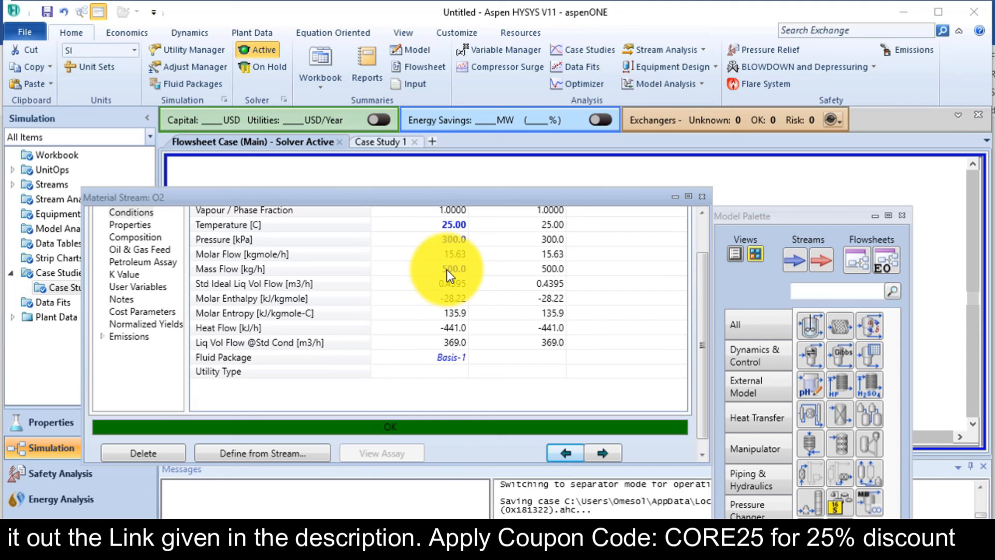
click(452, 269)
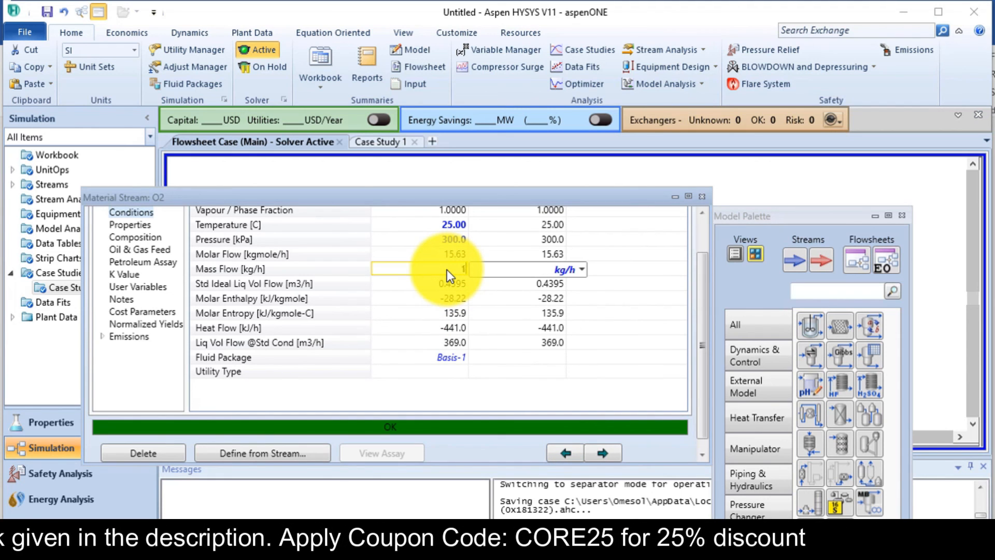
text(1500)
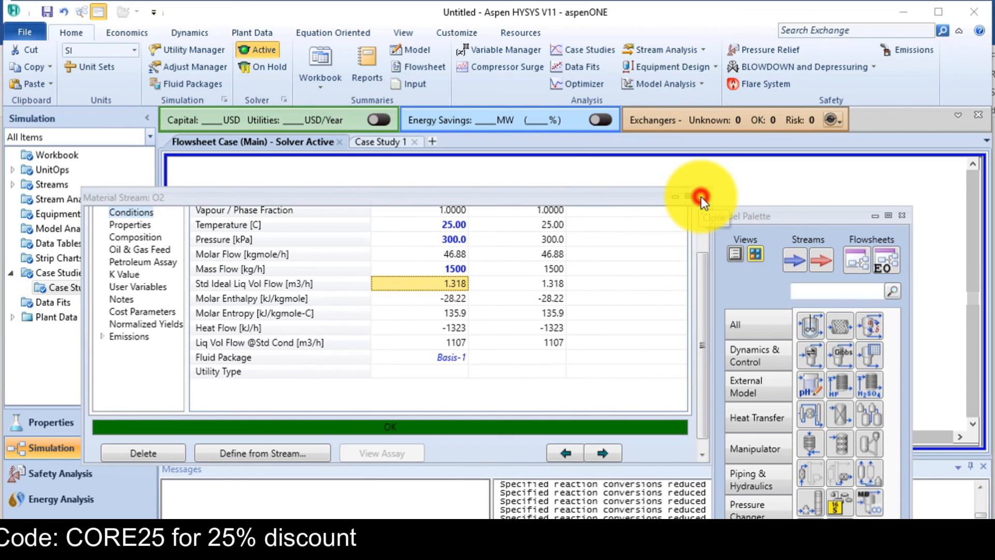
click(701, 195)
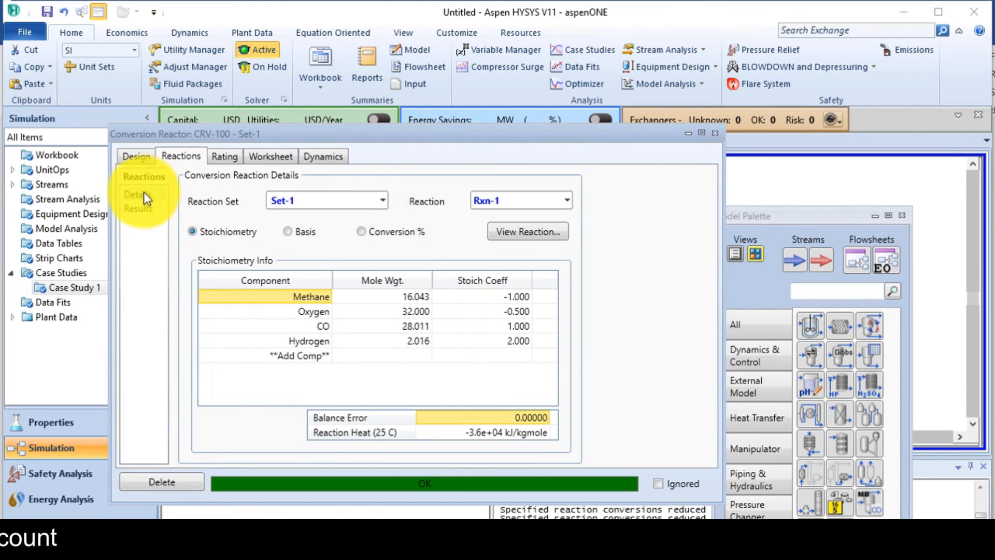
Step: Review CRV-100's Rxn-1 reaction details and close the Conversion Reactor window
click(138, 208)
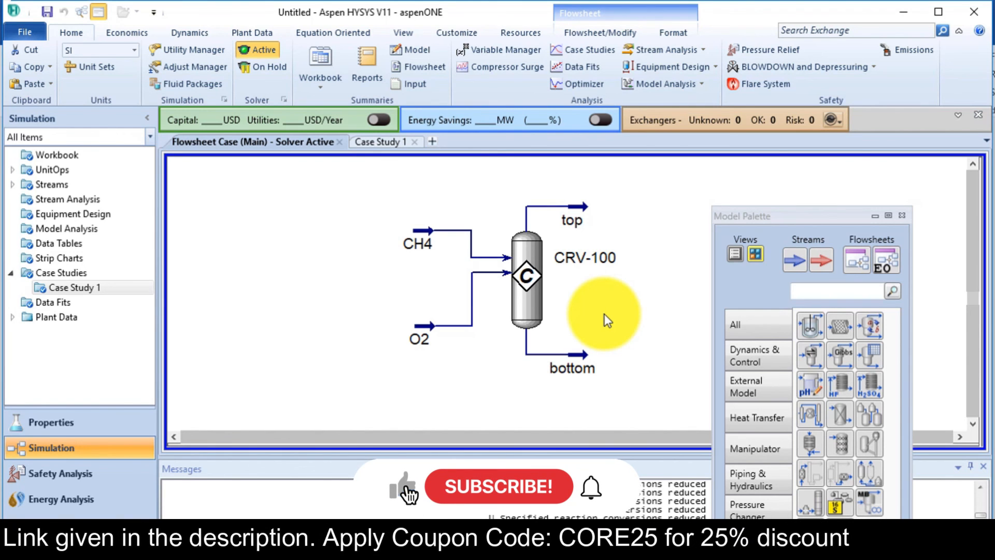
click(498, 486)
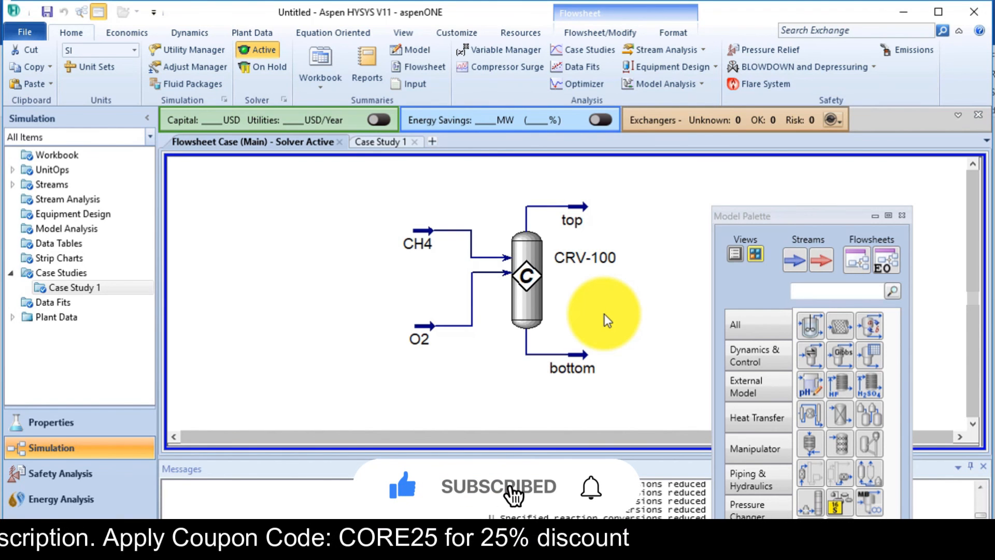